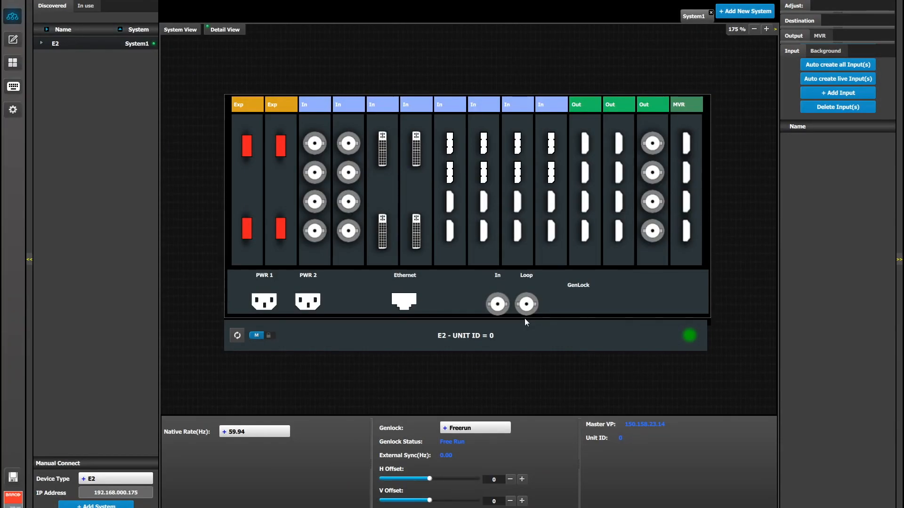
- Show the E2 system's background settings, which list no backgrounds yet
left_click(825, 51)
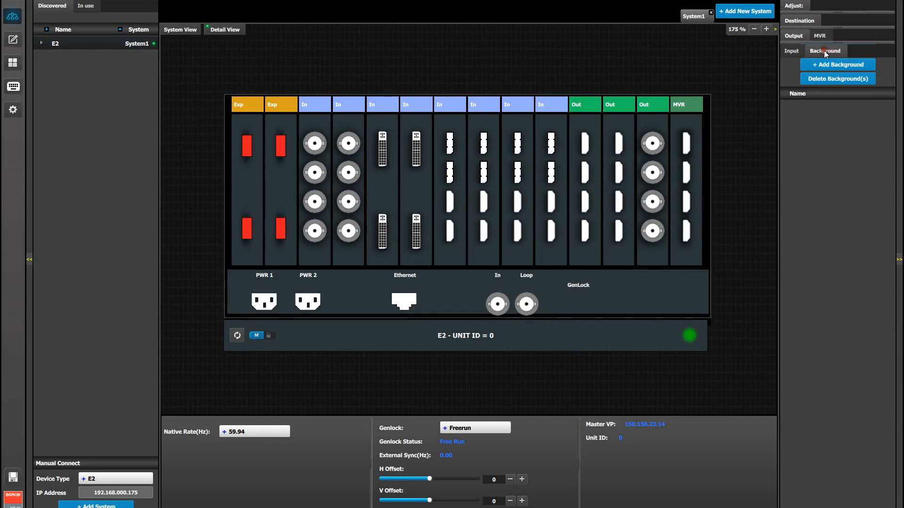
- Build Background1 from the first In card's four BNC connectors and open its settings
left_click(836, 64)
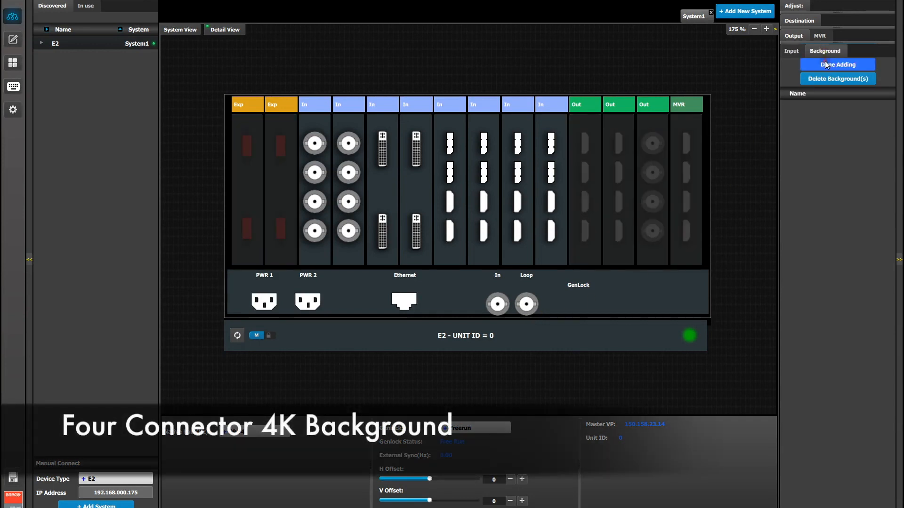
left_click(314, 143)
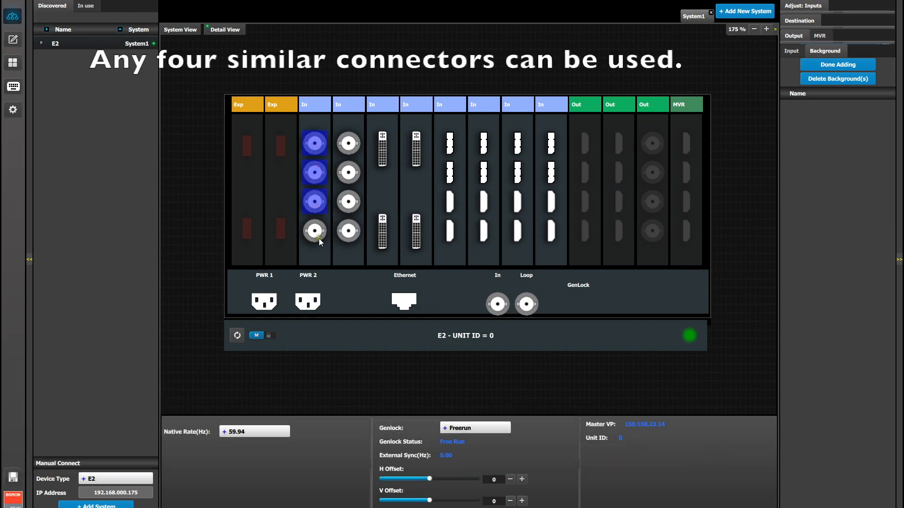
left_click(314, 230)
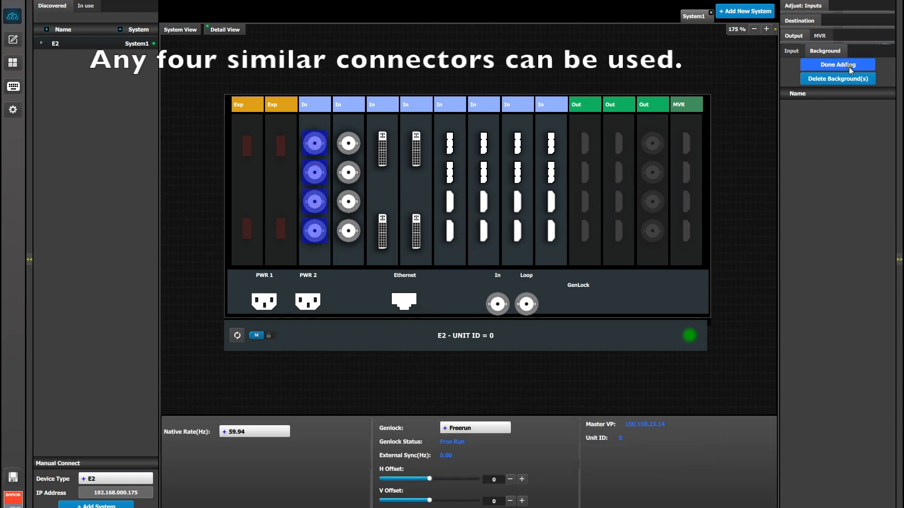
left_click(837, 64)
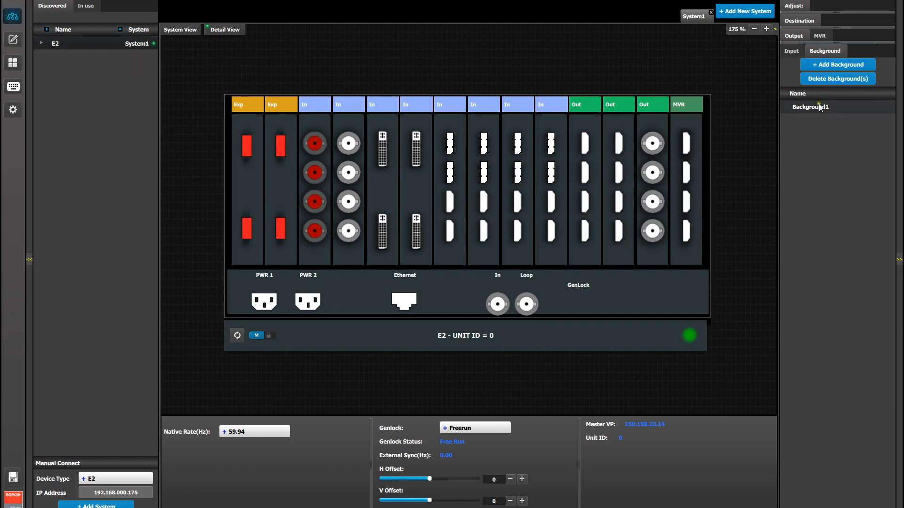
left_click(810, 107)
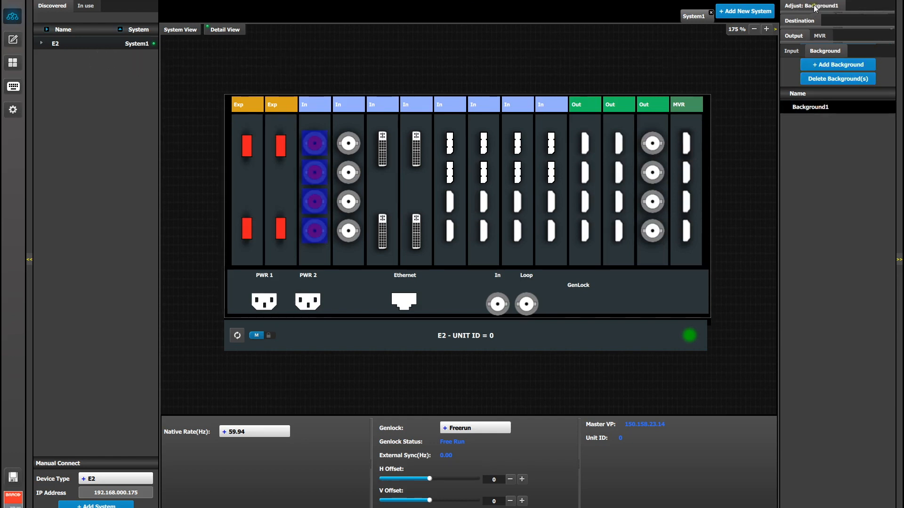
left_click(796, 22)
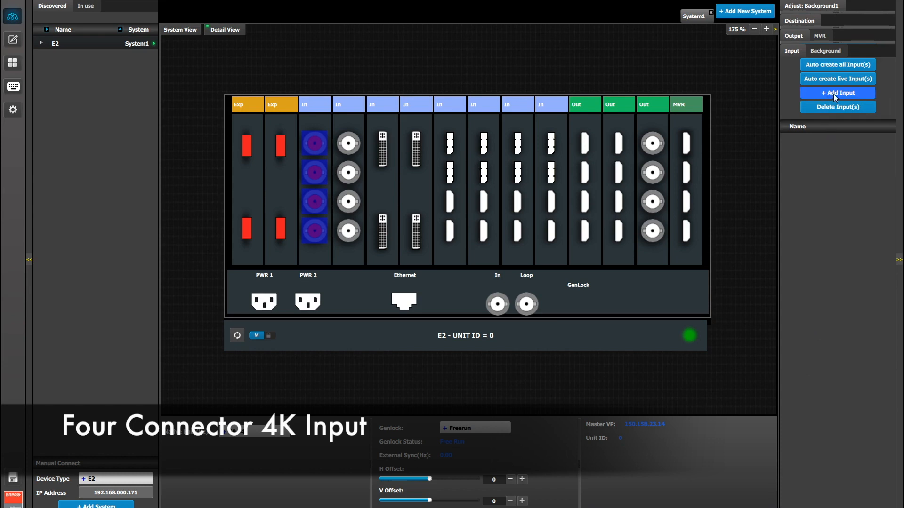
- Create Input1 from the second In card's four connectors with a 2×2 grid mapping
left_click(837, 93)
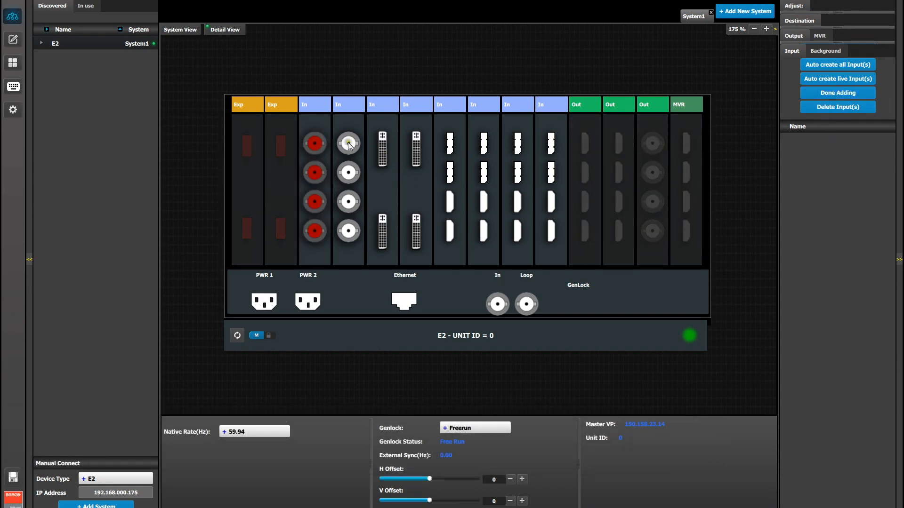
left_click(347, 143)
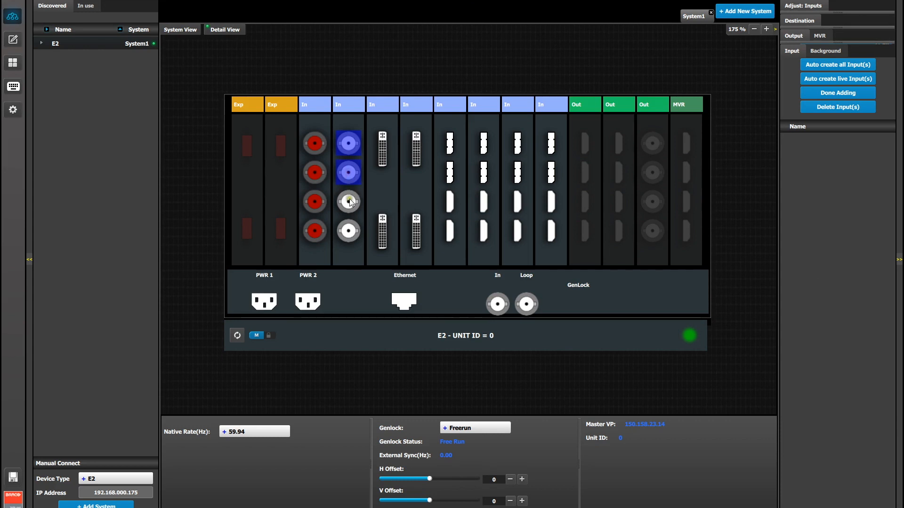
left_click(347, 201)
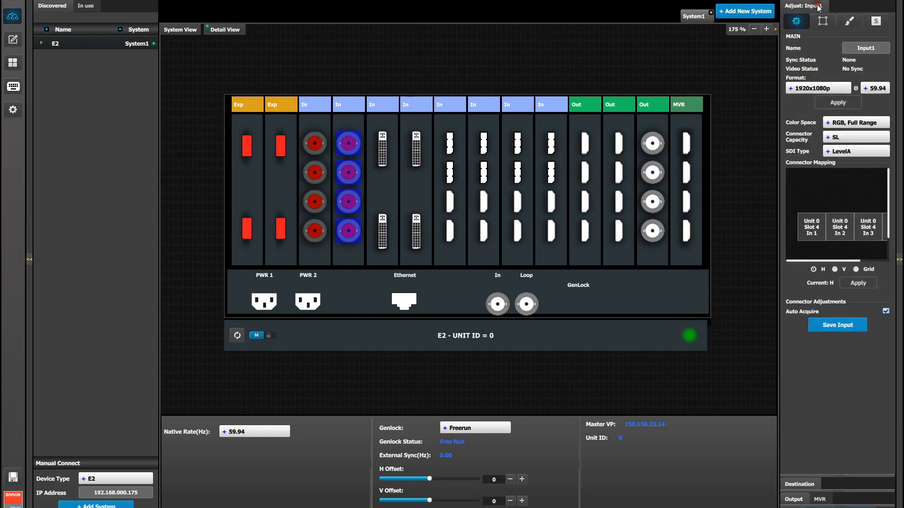
mouse_move(857, 270)
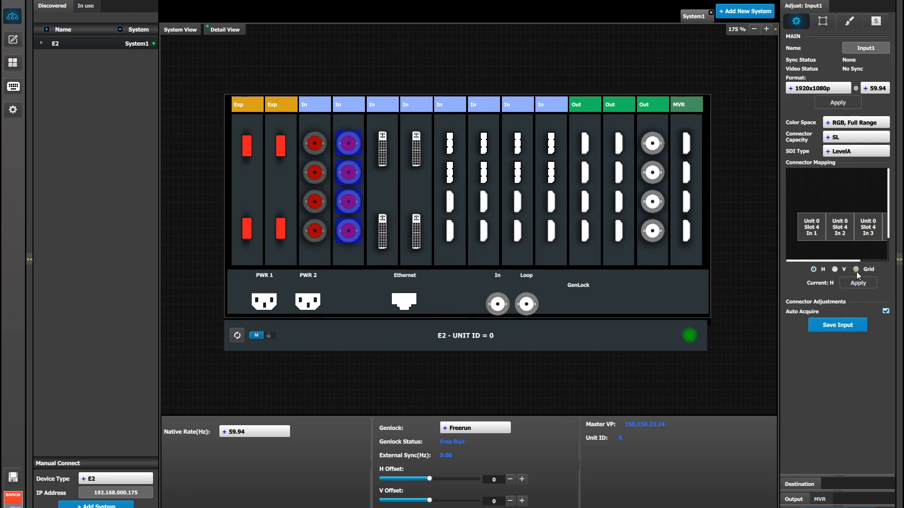
left_click(856, 269)
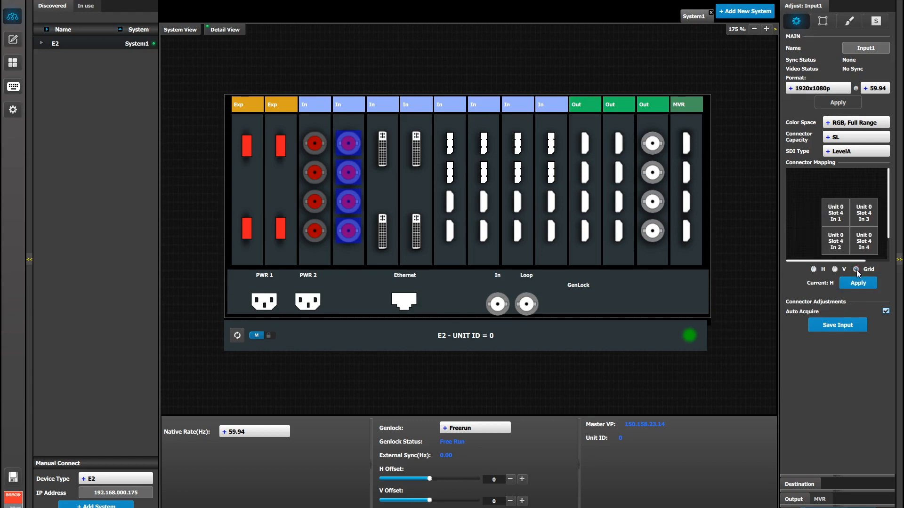
left_click(856, 269)
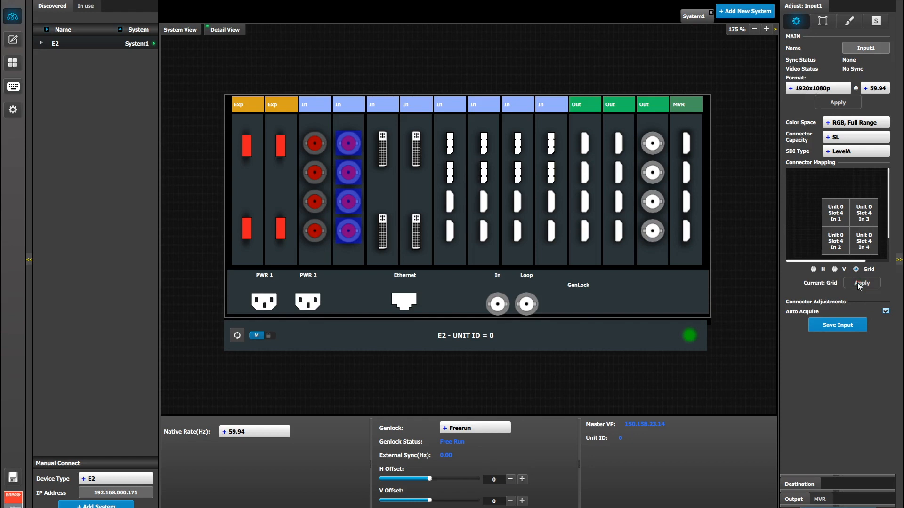
mouse_move(837, 325)
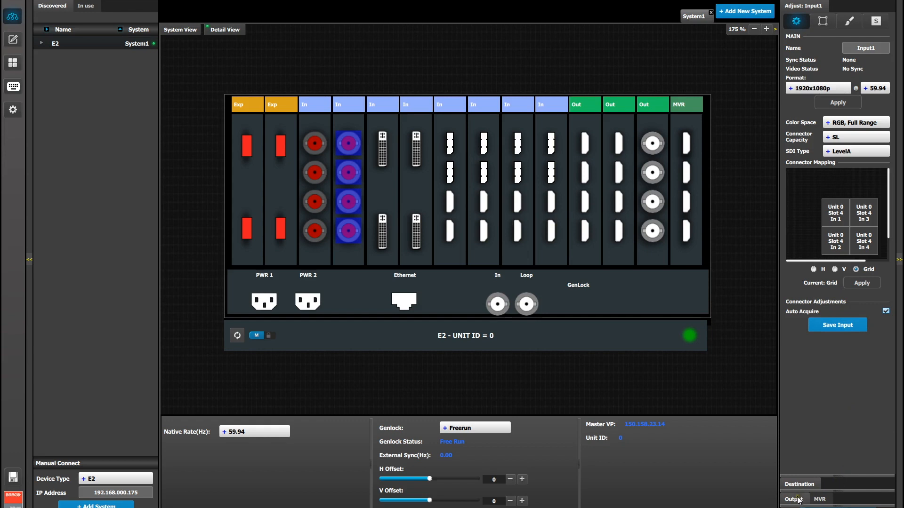
- Add Output1 using the four BNC Out connectors and apply a 2×2 grid mapping
left_click(794, 499)
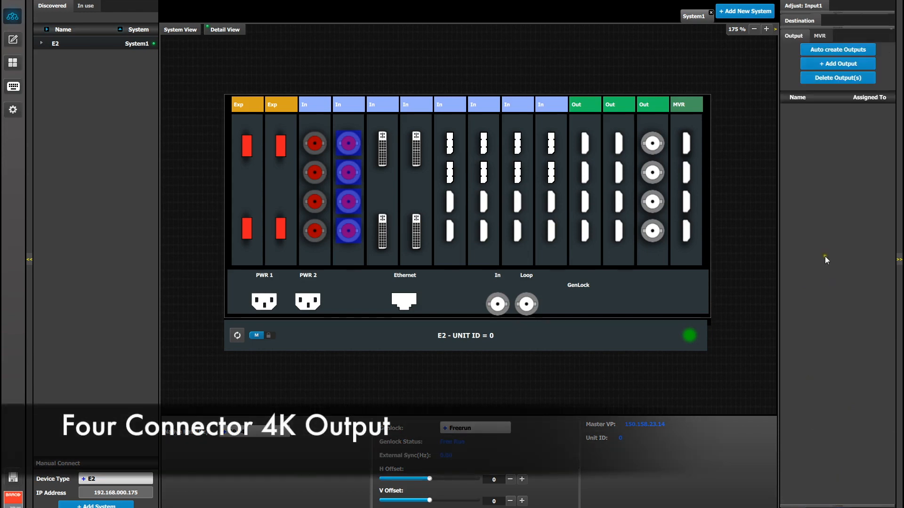
left_click(837, 64)
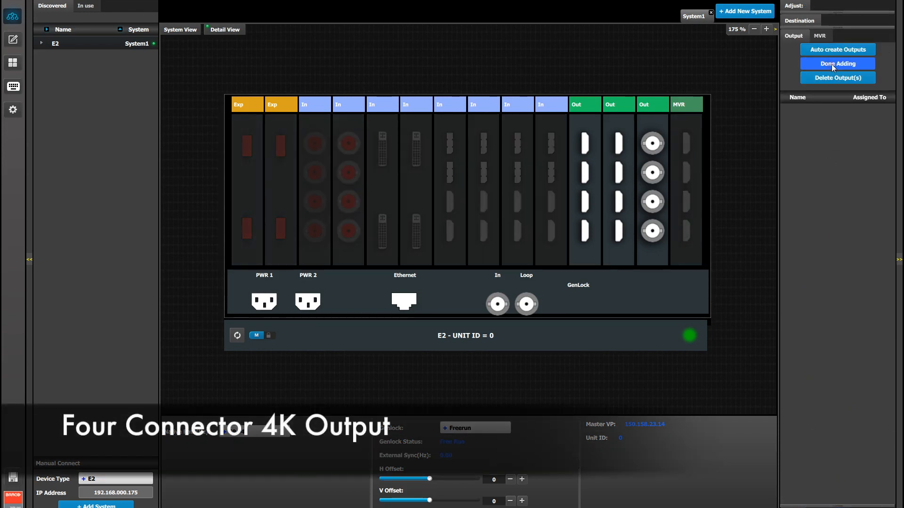
left_click(836, 64)
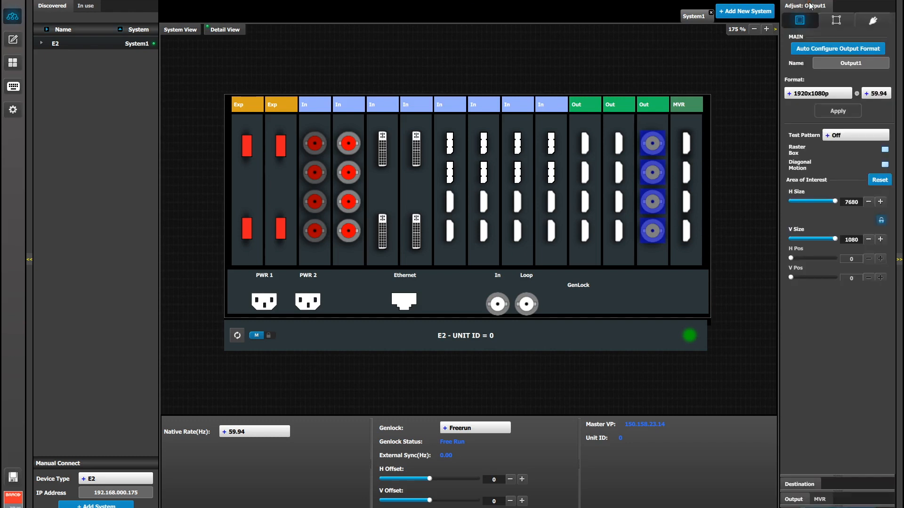
left_click(872, 20)
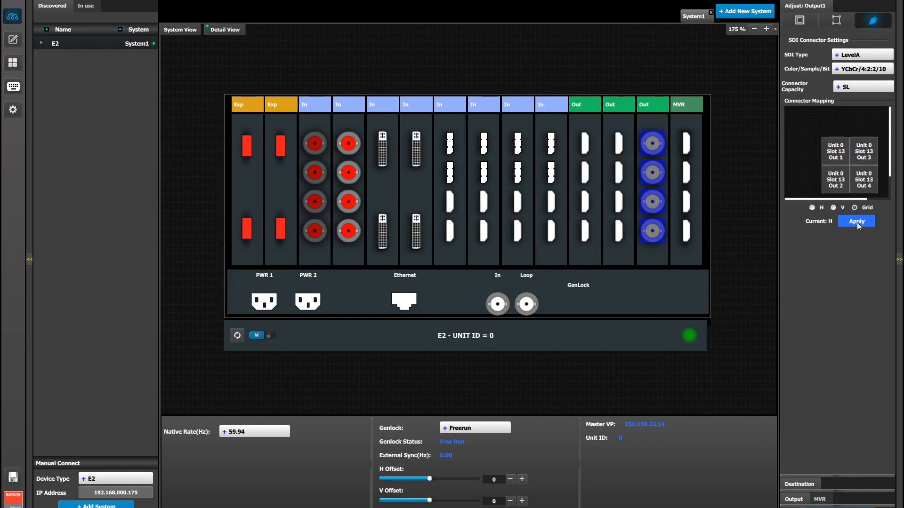
left_click(855, 207)
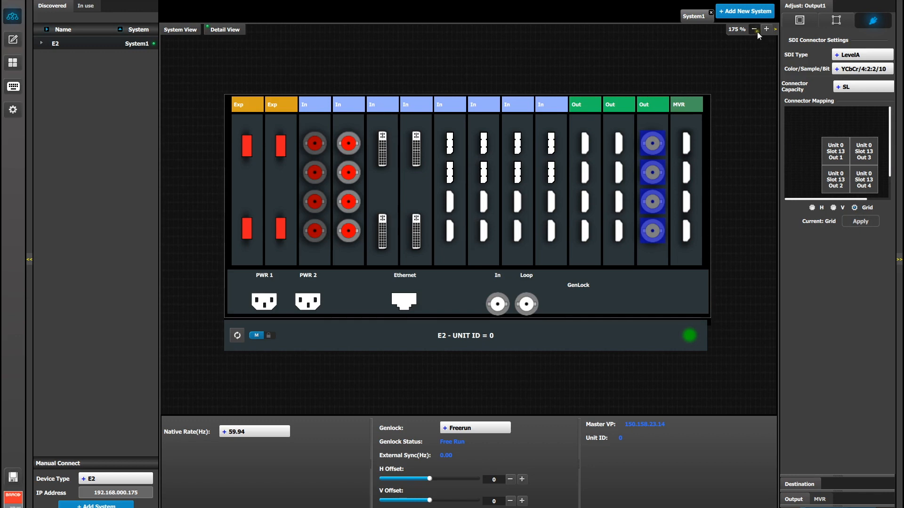
left_click(754, 29)
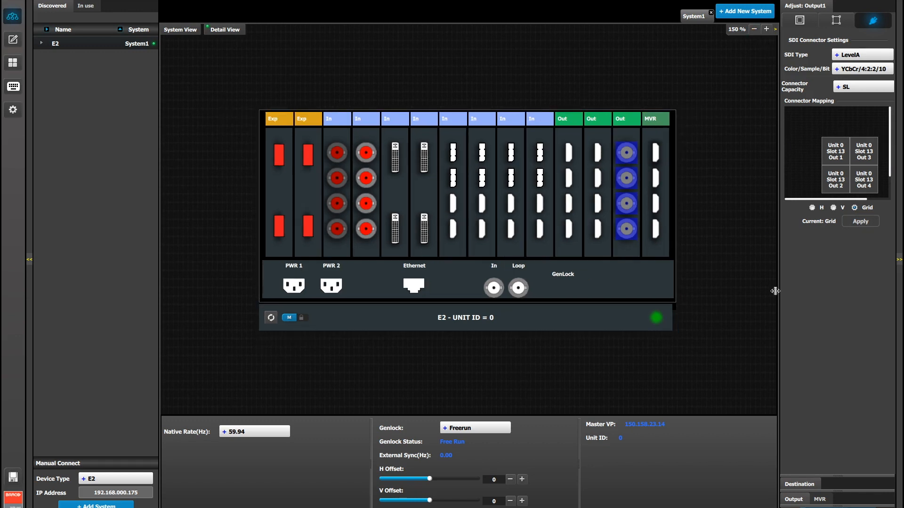
left_click(799, 20)
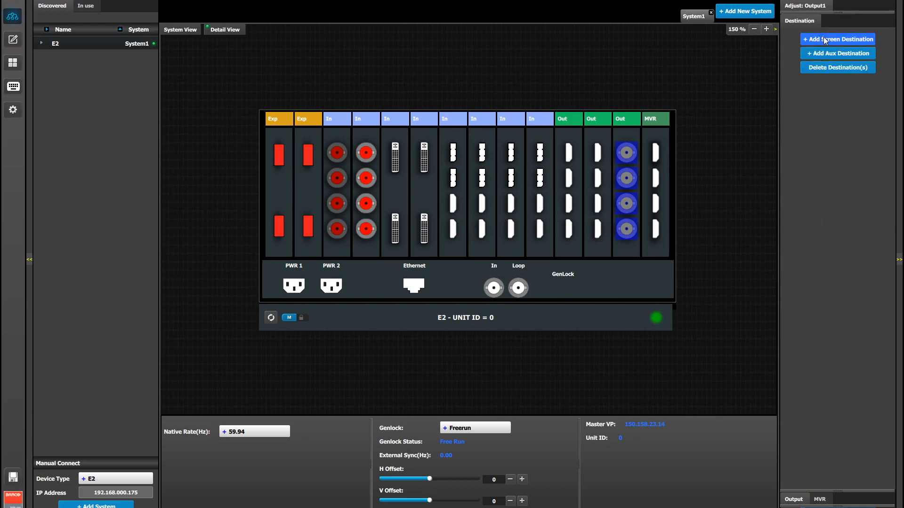
left_click(837, 38)
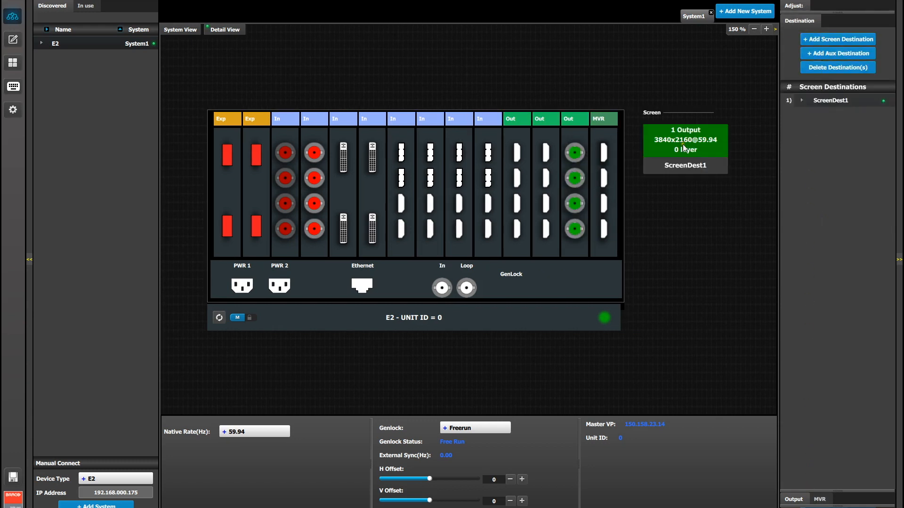
mouse_move(720, 136)
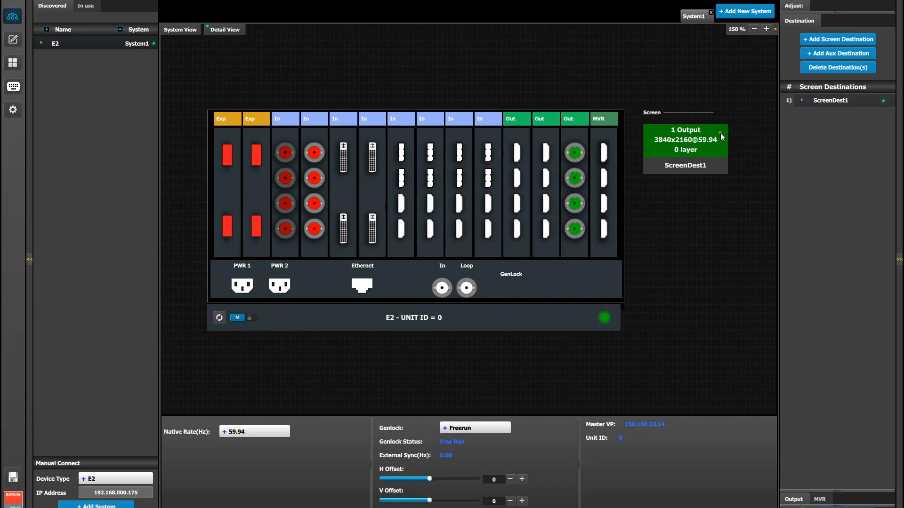
mouse_move(728, 146)
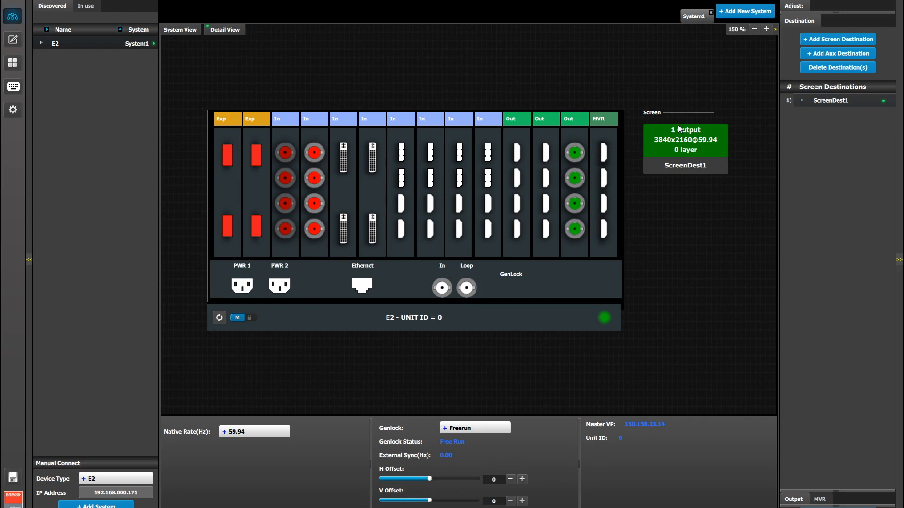
left_click(685, 140)
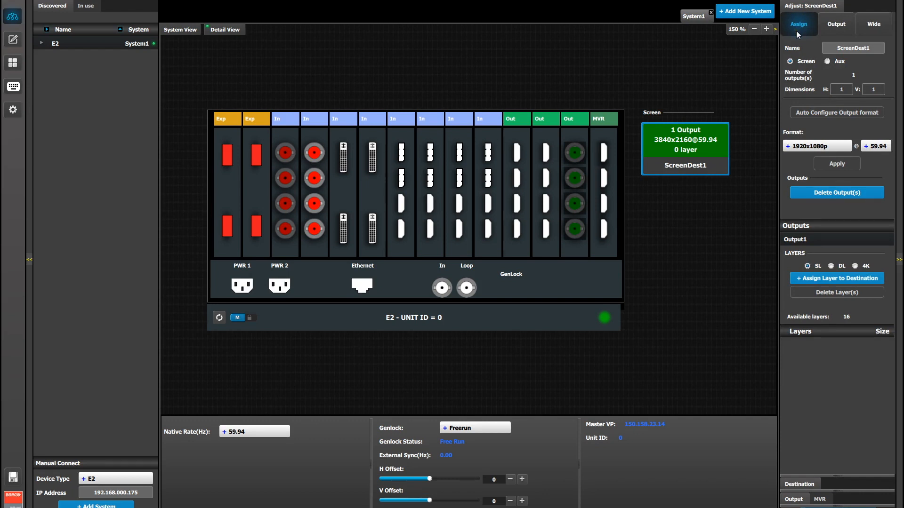
mouse_move(827, 308)
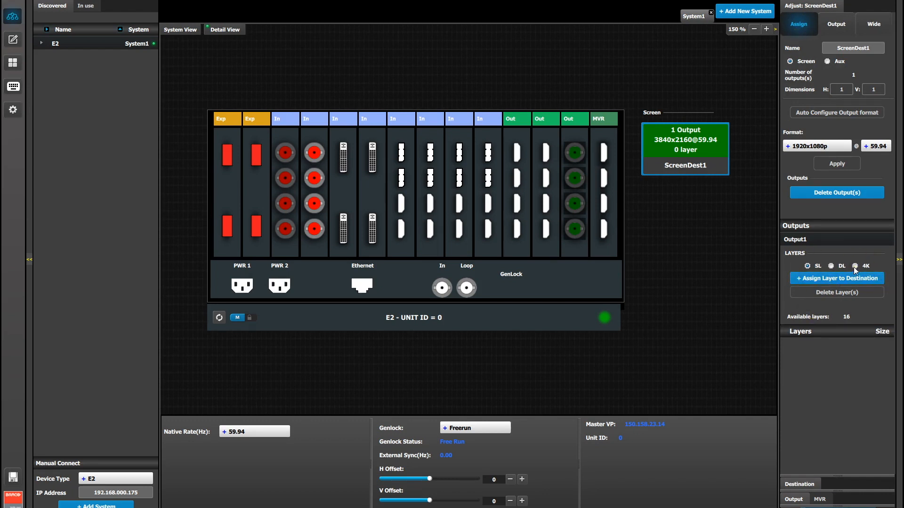
- Assign a 4K layer, Layer1, to ScreenDest1 and show the destination's backgrounds list
left_click(856, 265)
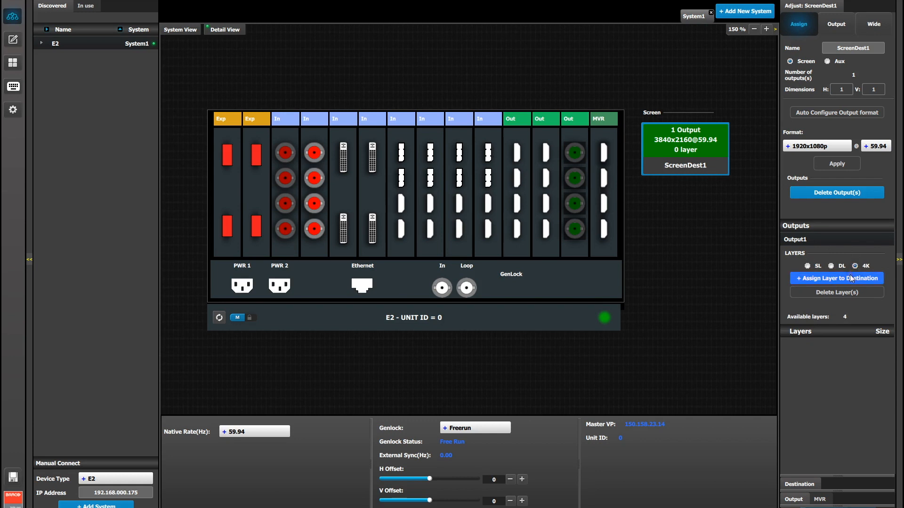
left_click(837, 278)
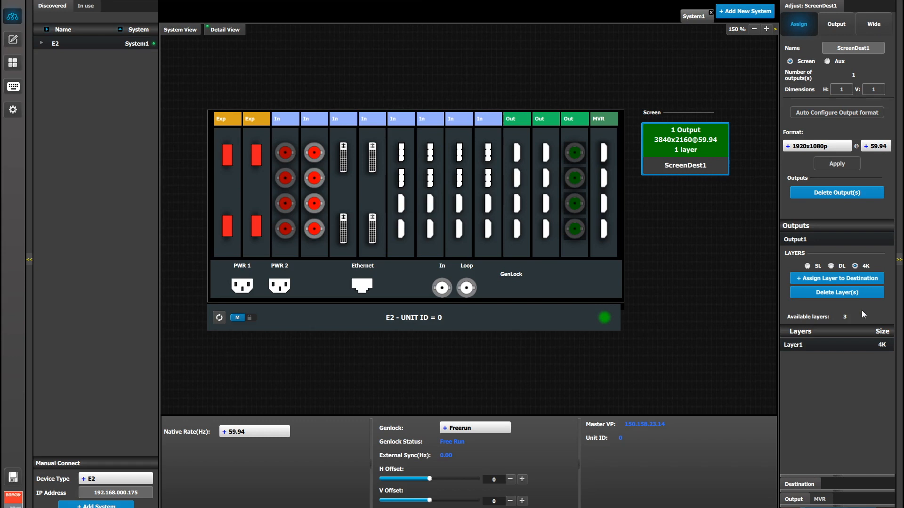
left_click(824, 51)
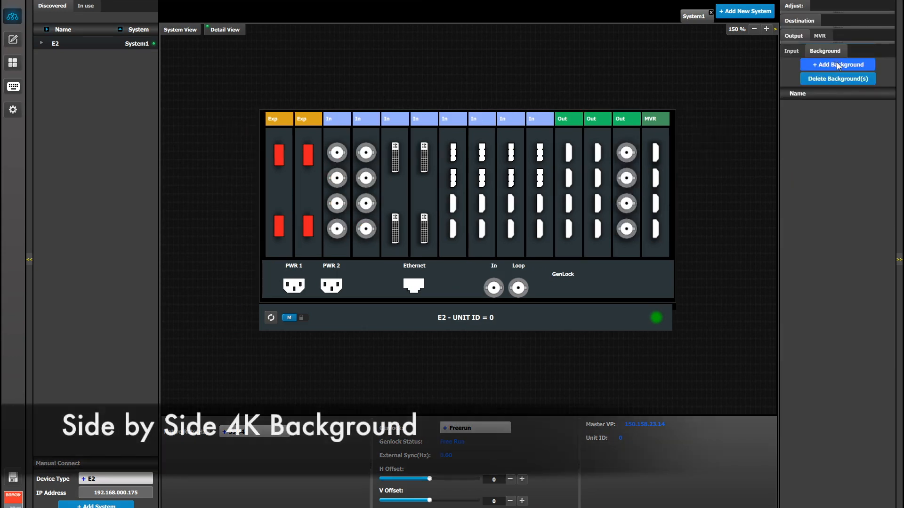
- Create Background1 from the two Slot 5 DVI inputs and open its settings
left_click(836, 64)
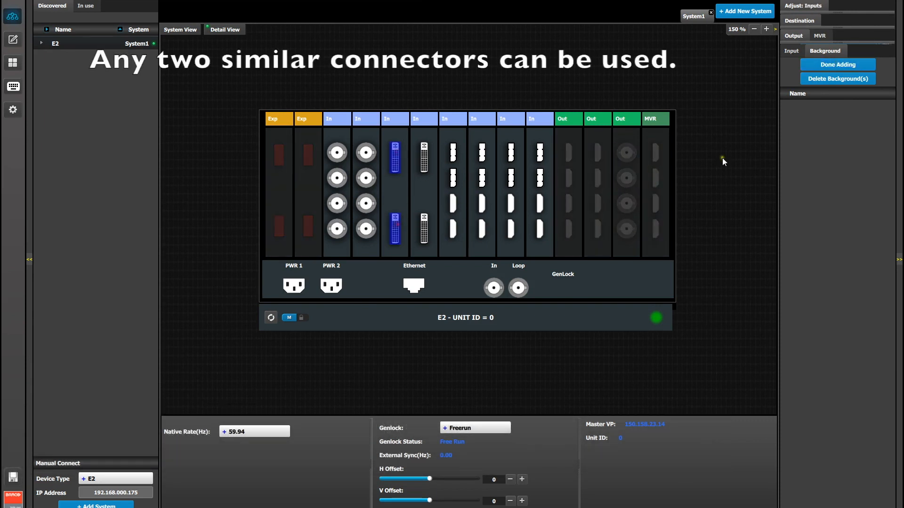
left_click(837, 64)
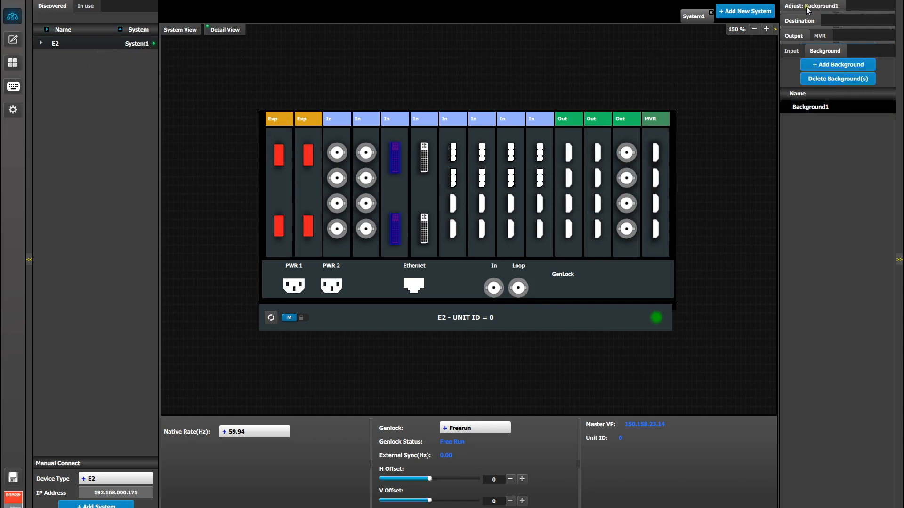
left_click(796, 21)
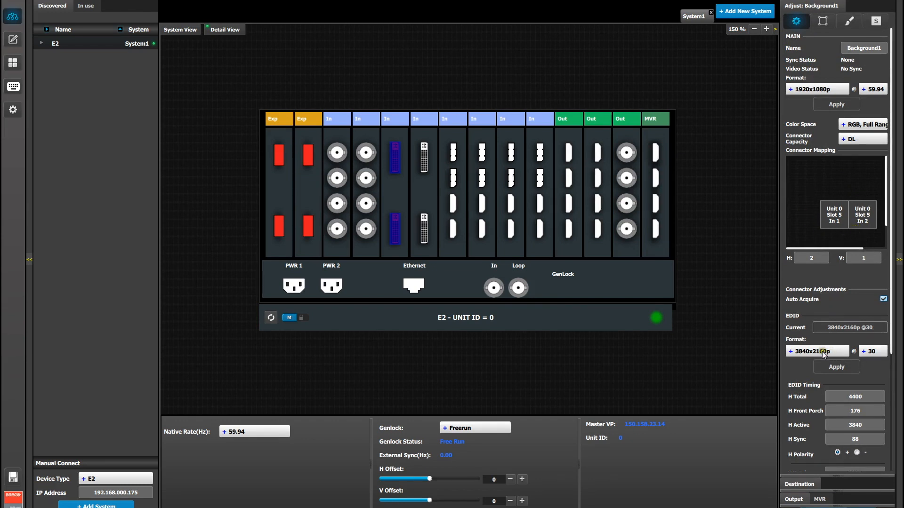
- Set Background1's EDID format to 1920x2160p@60 and apply it
left_click(817, 351)
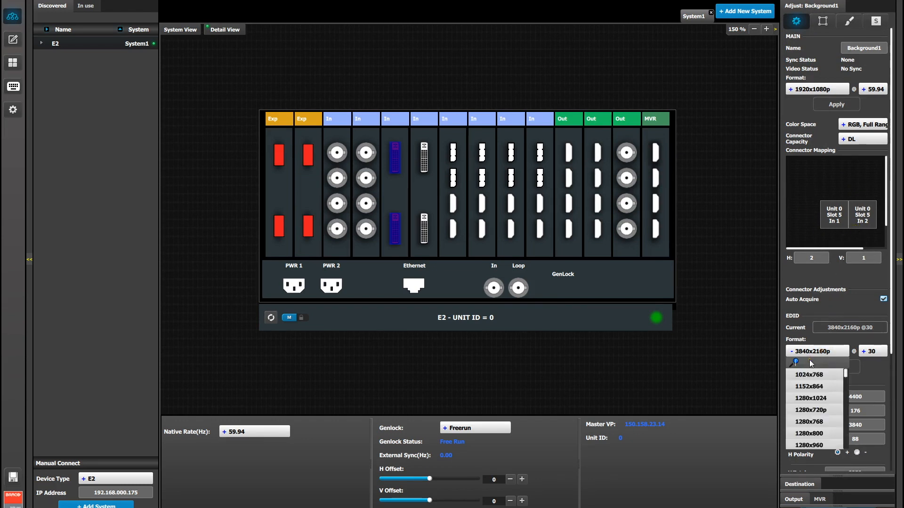
type("1920")
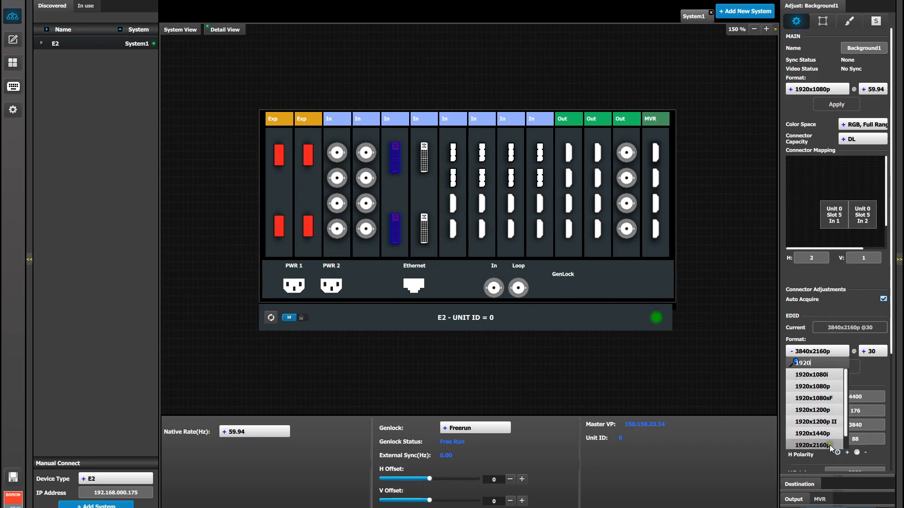
left_click(814, 444)
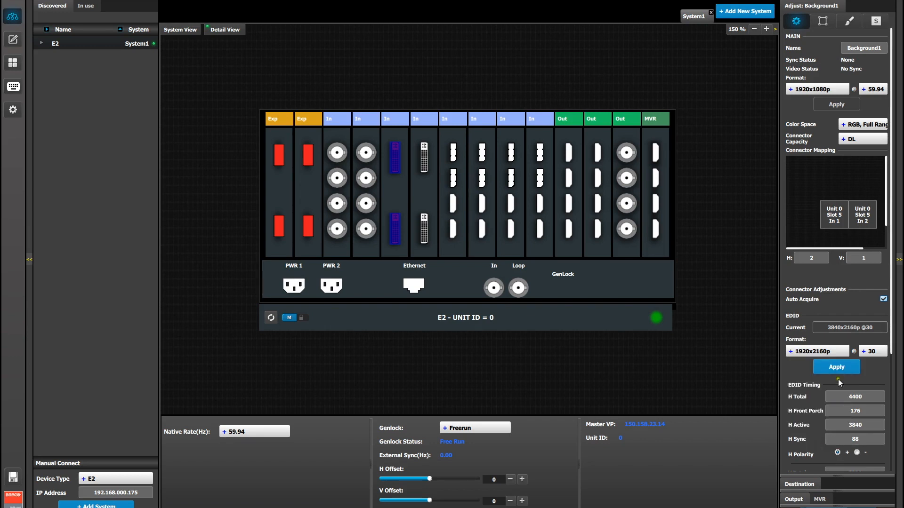
left_click(872, 351)
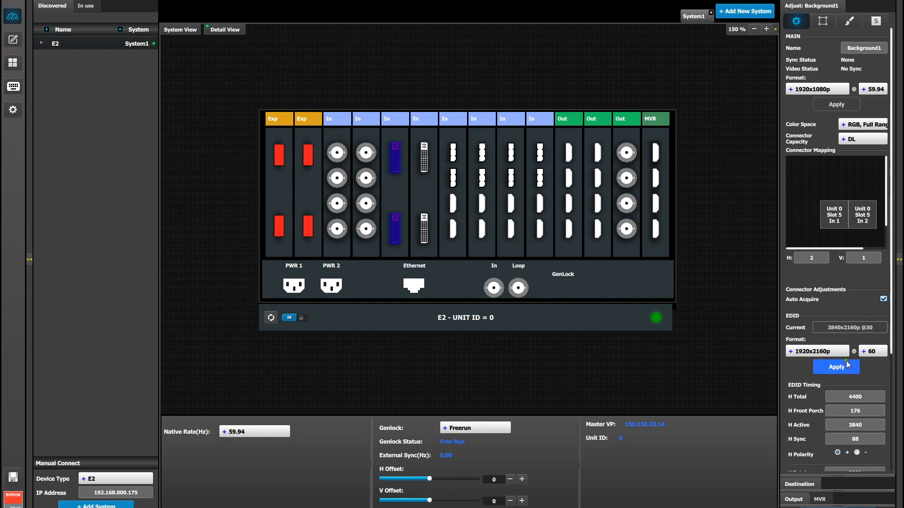
left_click(836, 367)
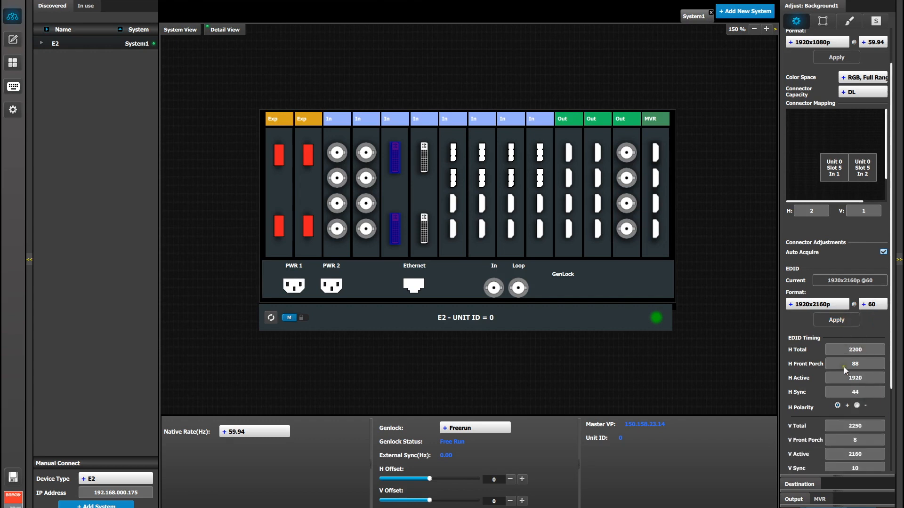
scroll("down", 3)
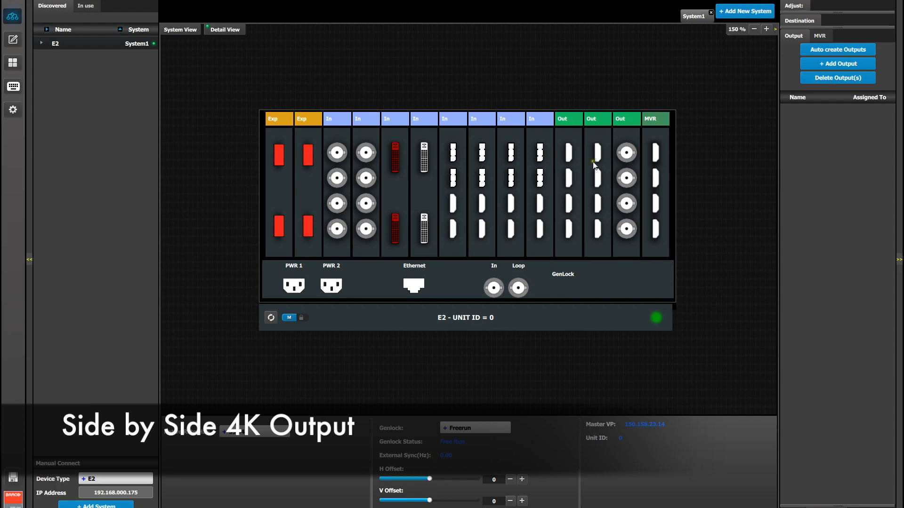
- Set slot 11 output connectors 3–4 to None capacity and connectors 1–2 to dual-link
left_click(567, 229)
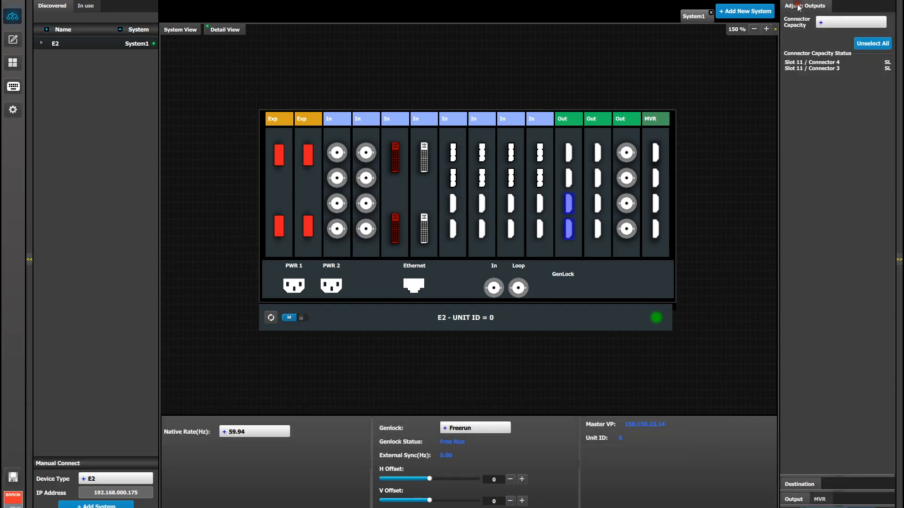
left_click(850, 22)
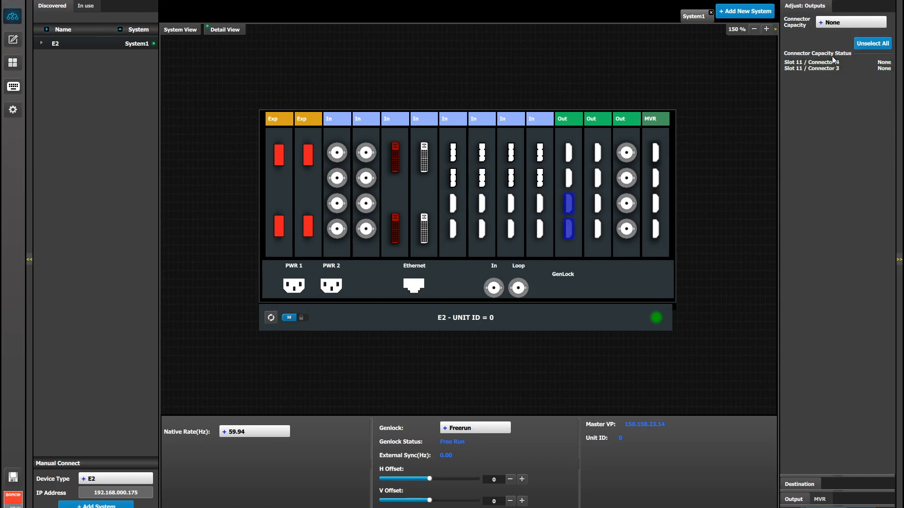
left_click(873, 43)
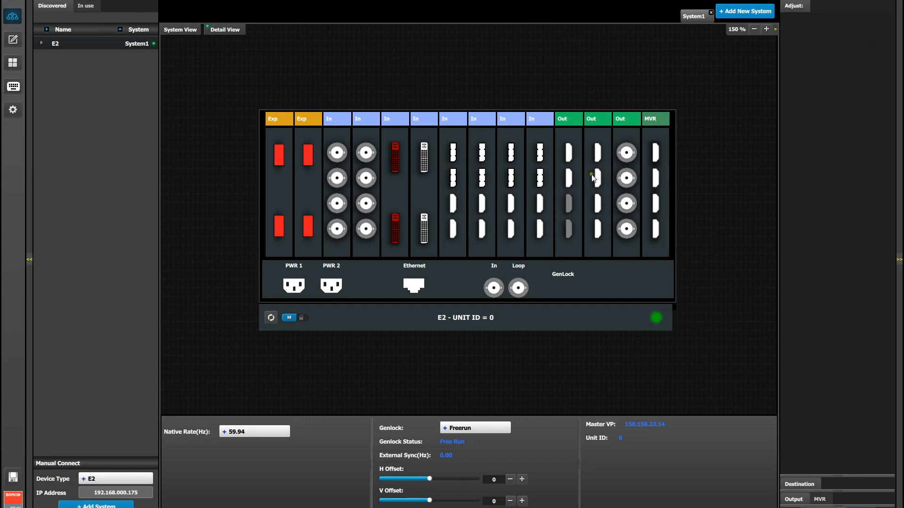
left_click(566, 164)
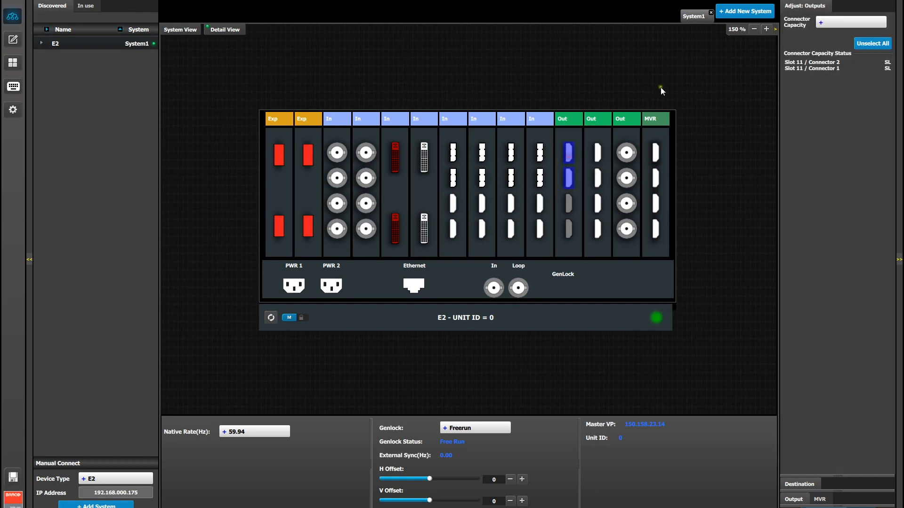
mouse_move(837, 39)
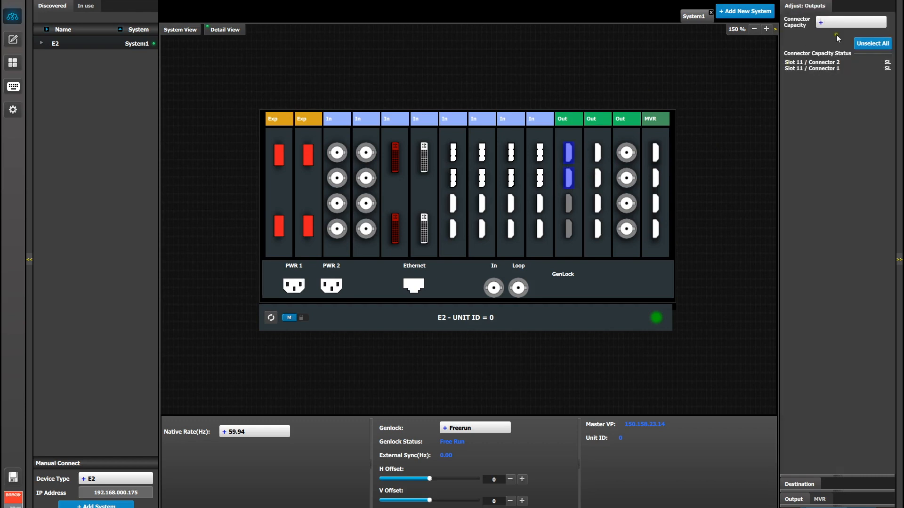
left_click(851, 22)
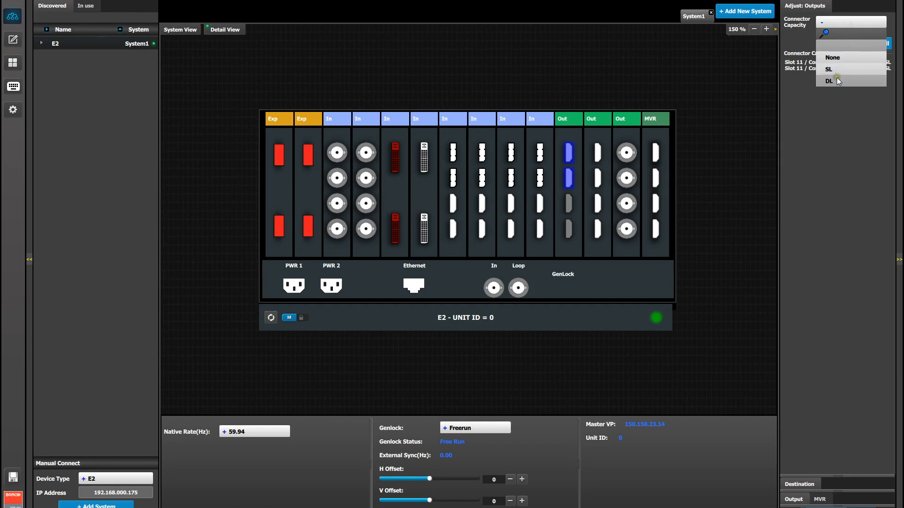
left_click(829, 81)
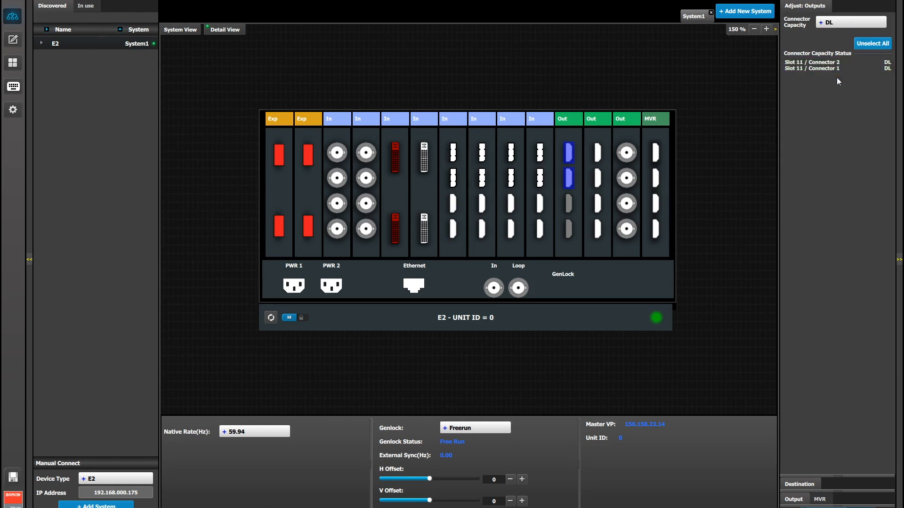
mouse_move(806, 500)
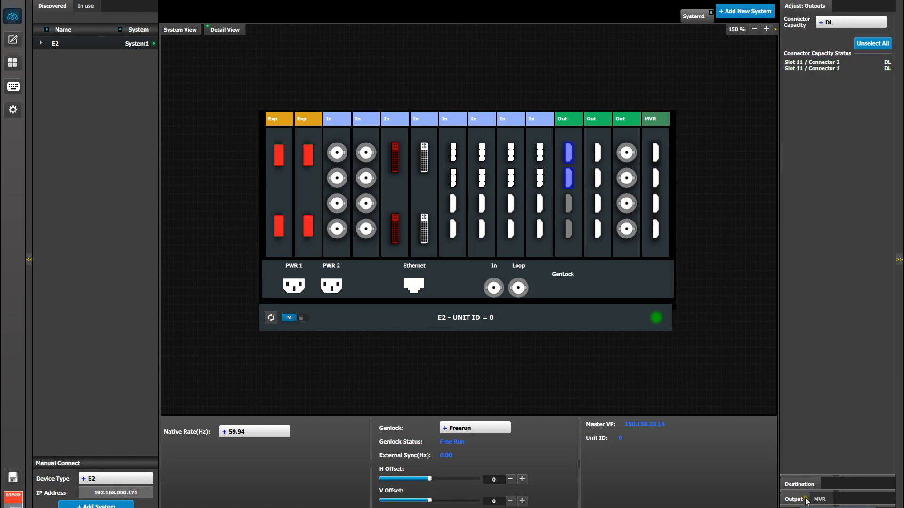
left_click(794, 499)
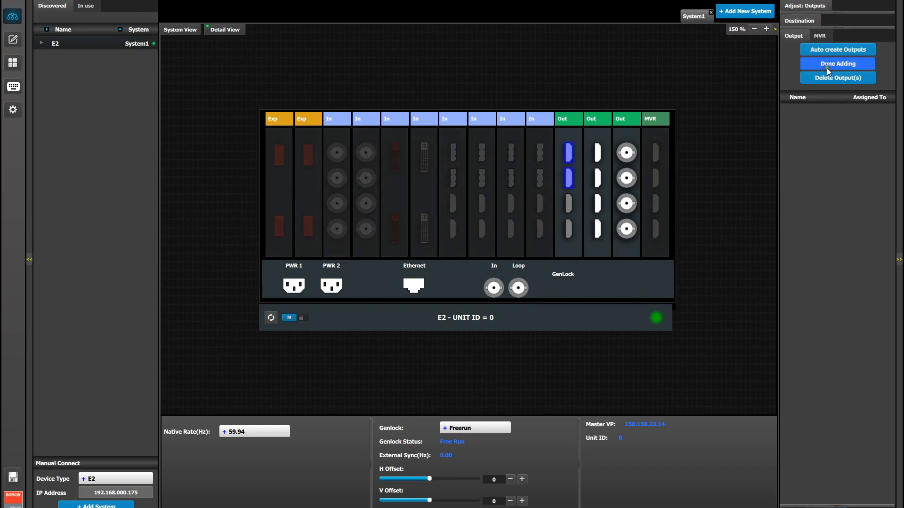
- Finish creating Output1 and set its Main format to 1920x2160p at 59.94
left_click(837, 64)
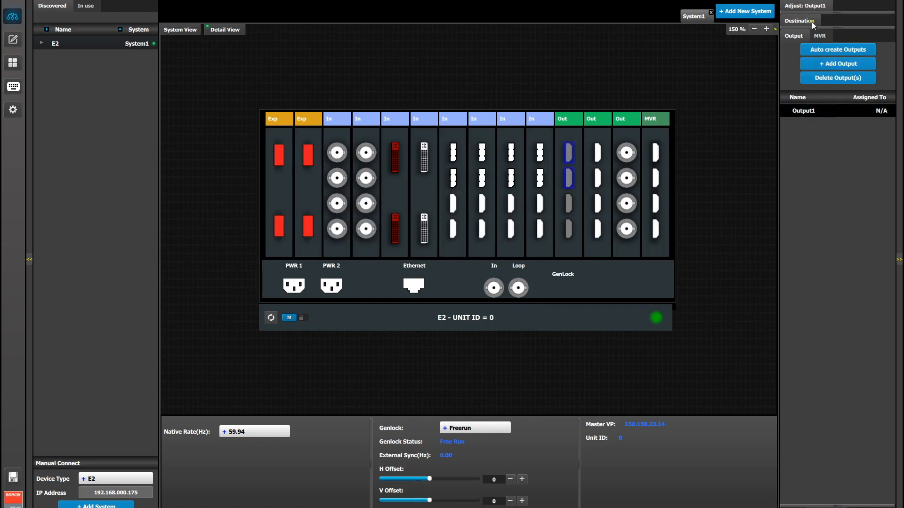
left_click(799, 20)
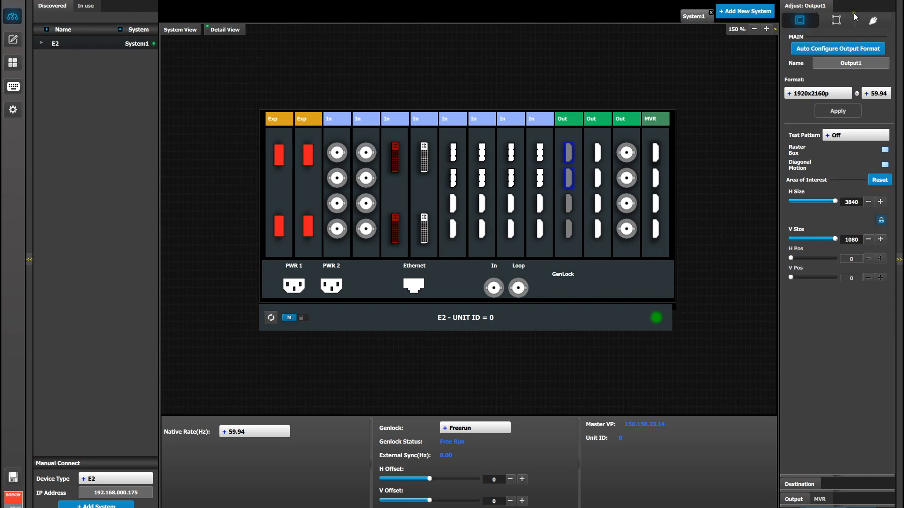
left_click(871, 20)
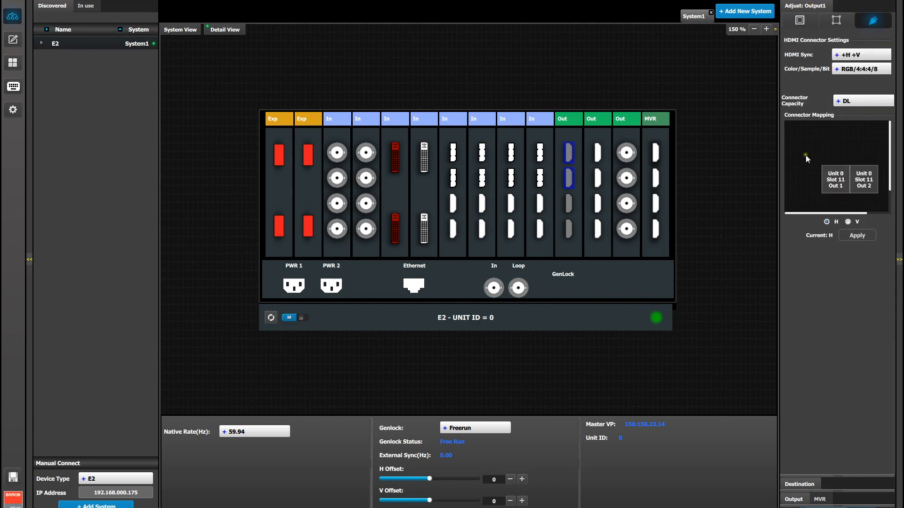
mouse_move(835, 143)
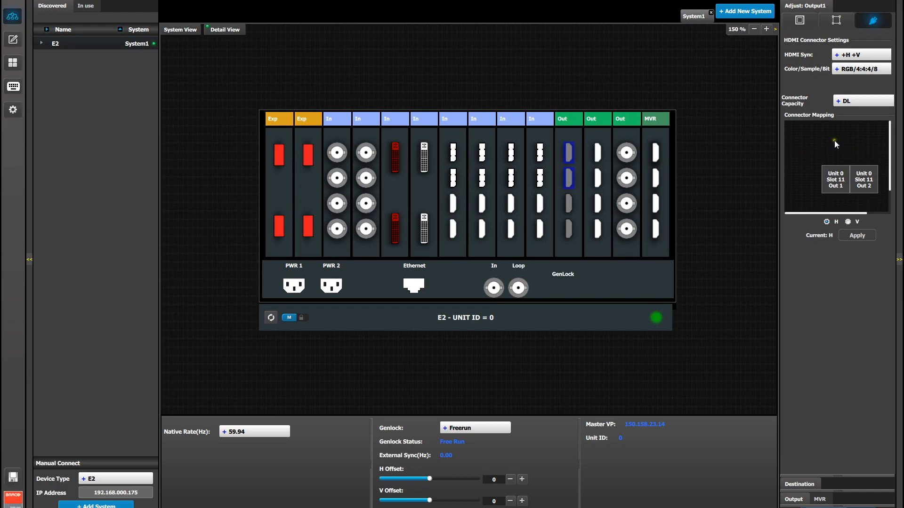
left_click(799, 19)
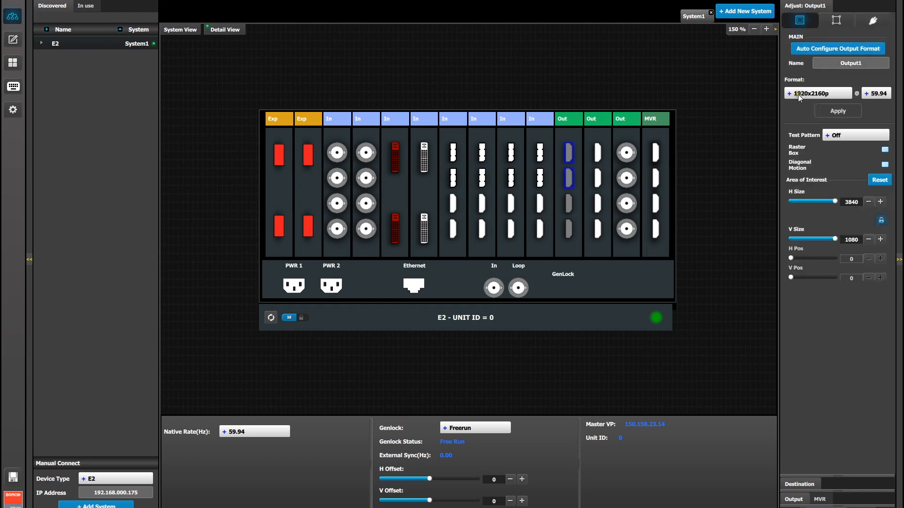
left_click(817, 93)
type("1920")
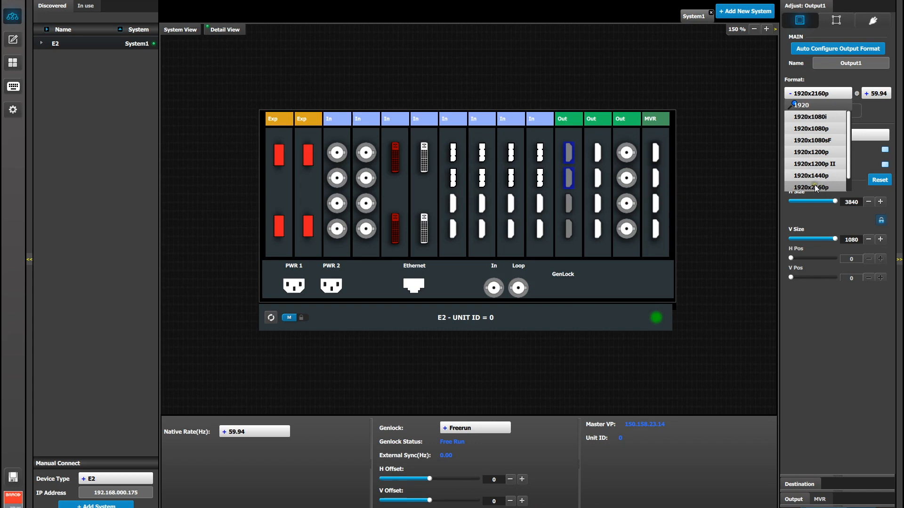
left_click(811, 187)
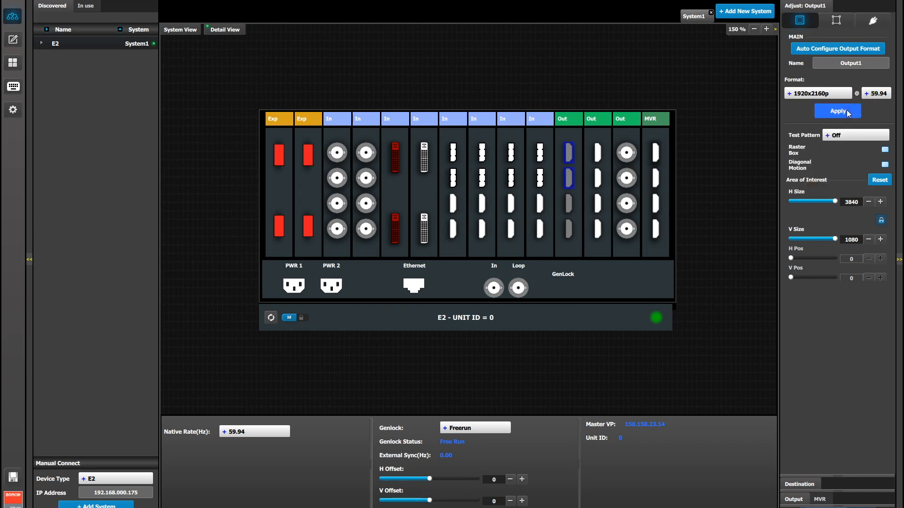
left_click(837, 110)
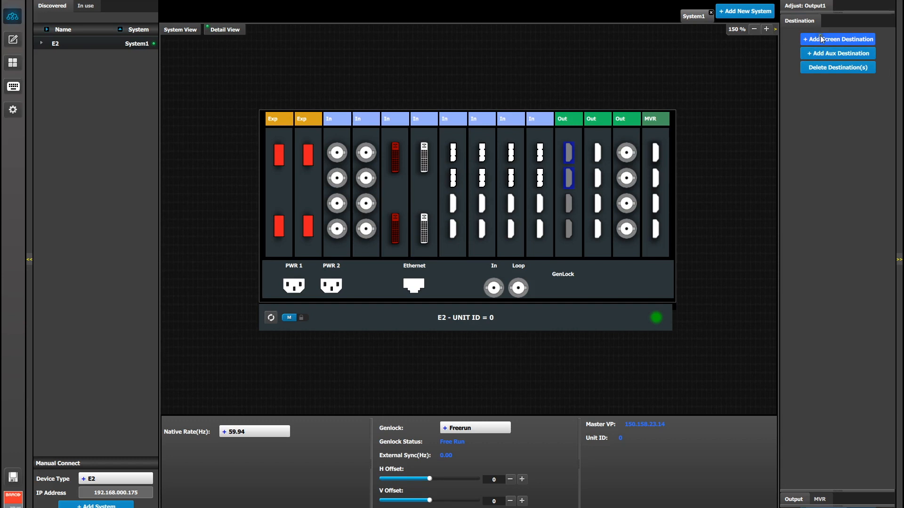
left_click(837, 38)
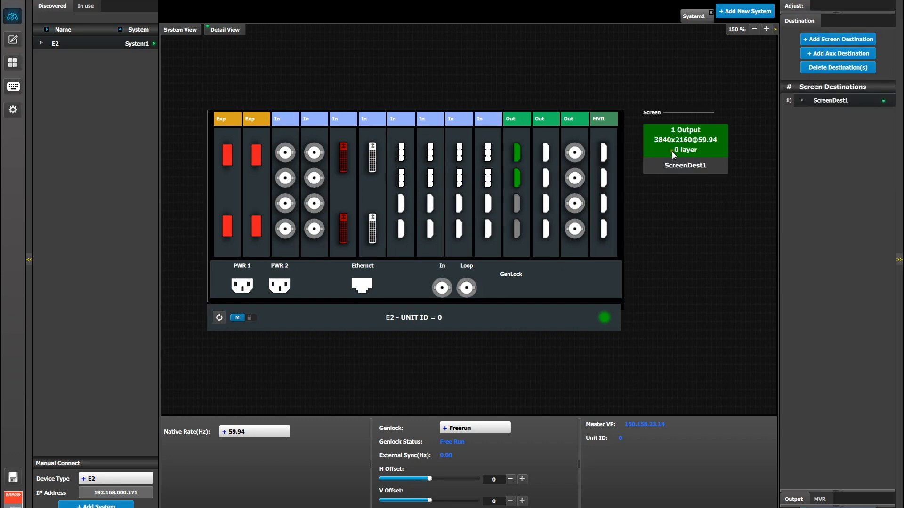
mouse_move(734, 139)
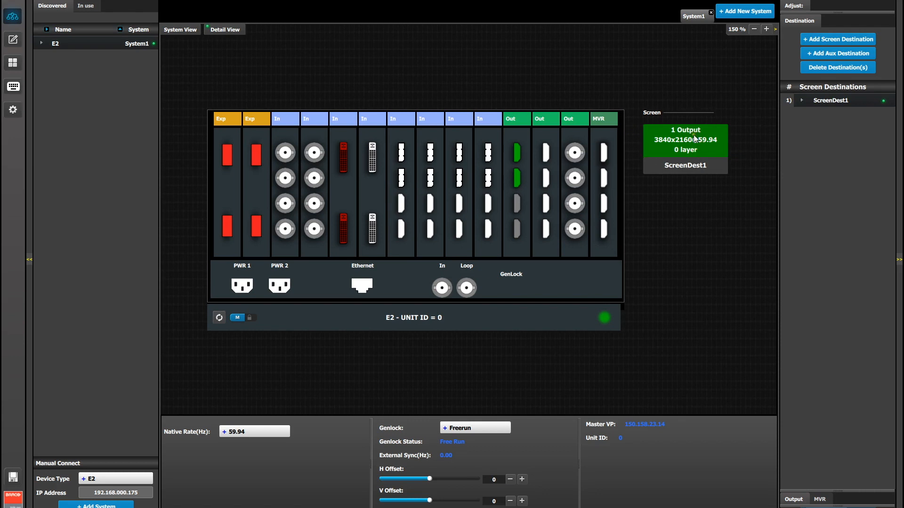
left_click(685, 140)
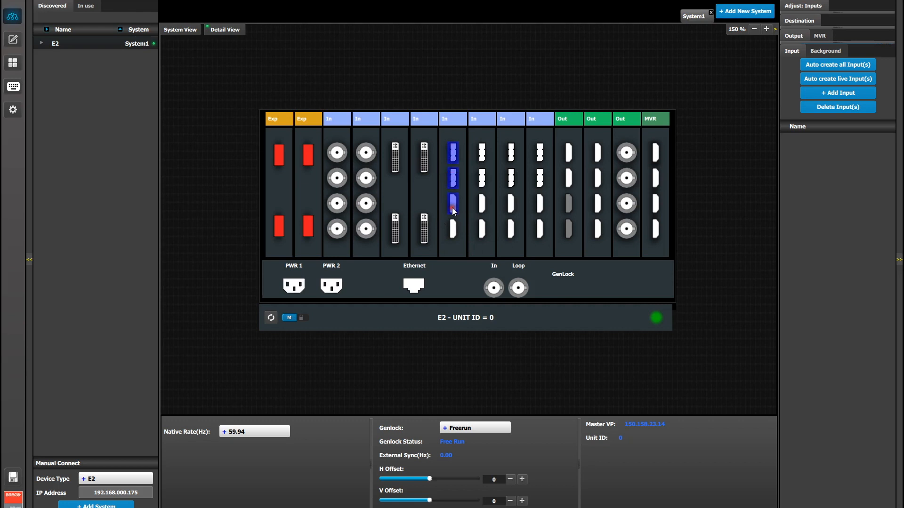
- Set slot 7 connectors 1–3 capacity to None and connector 4 to 4K
left_click(452, 203)
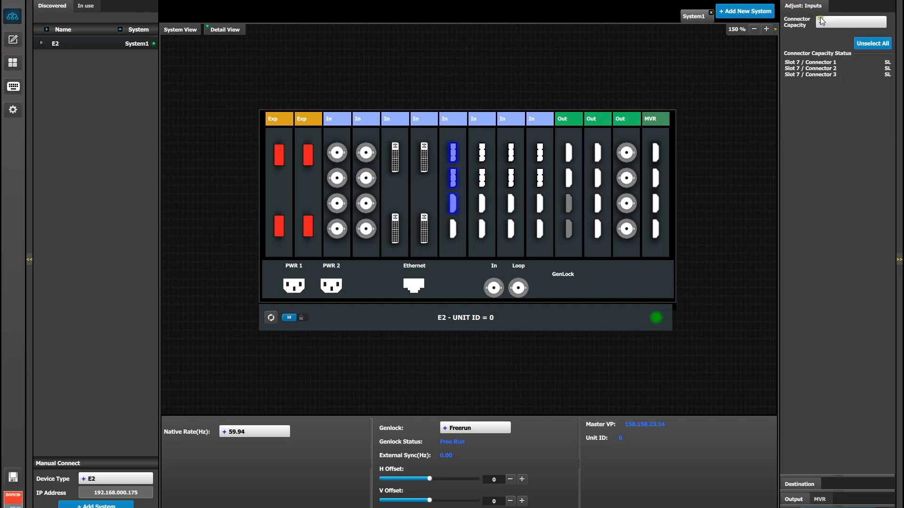
left_click(850, 22)
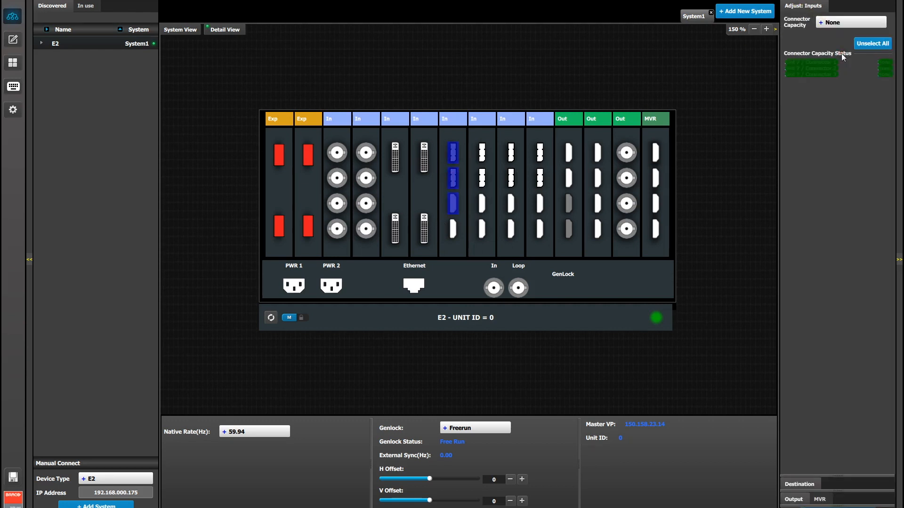
left_click(872, 43)
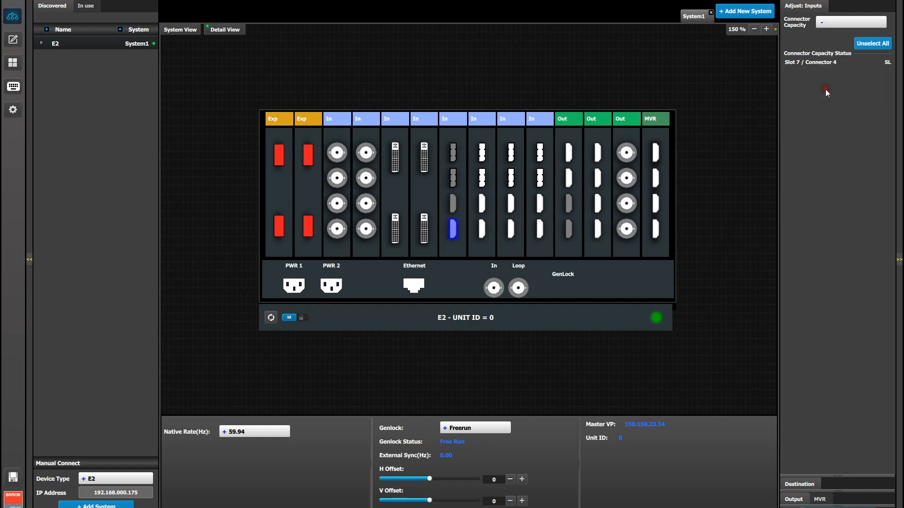
left_click(826, 92)
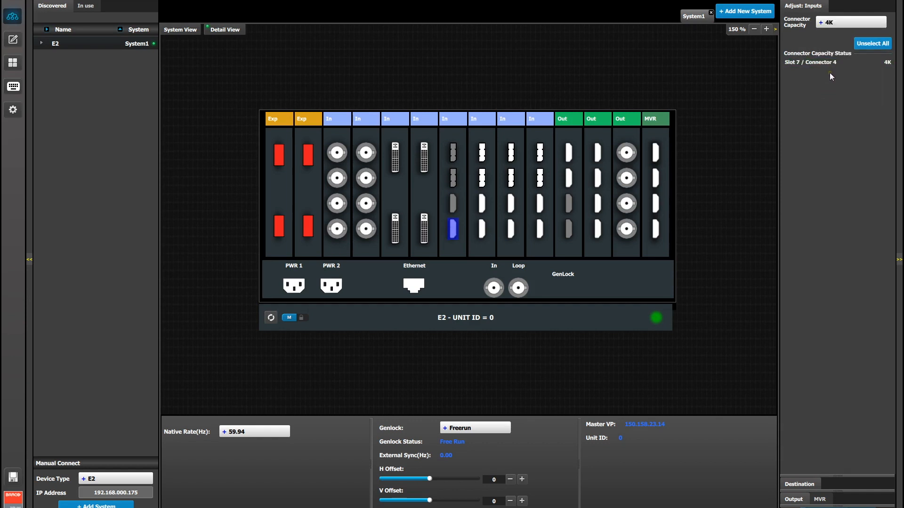
mouse_move(834, 175)
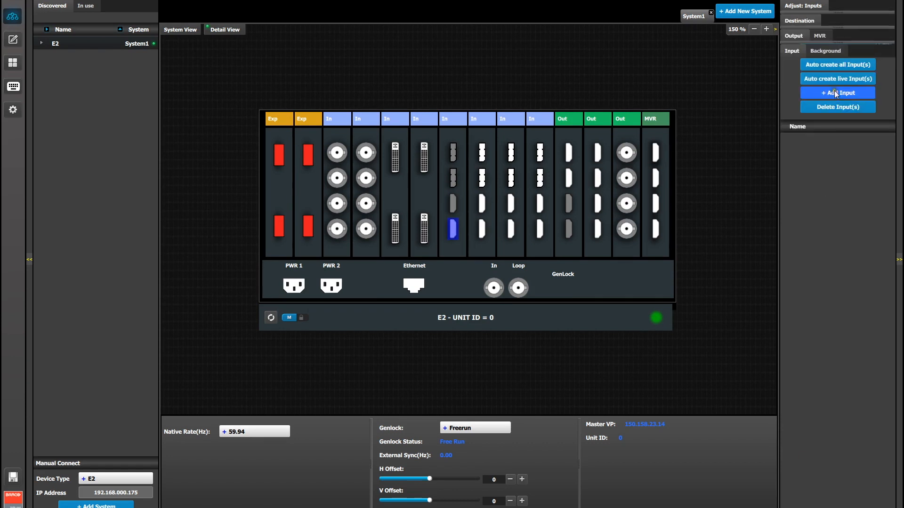
- Create Input1 from slot 7 Connector 4 and open its settings
left_click(836, 92)
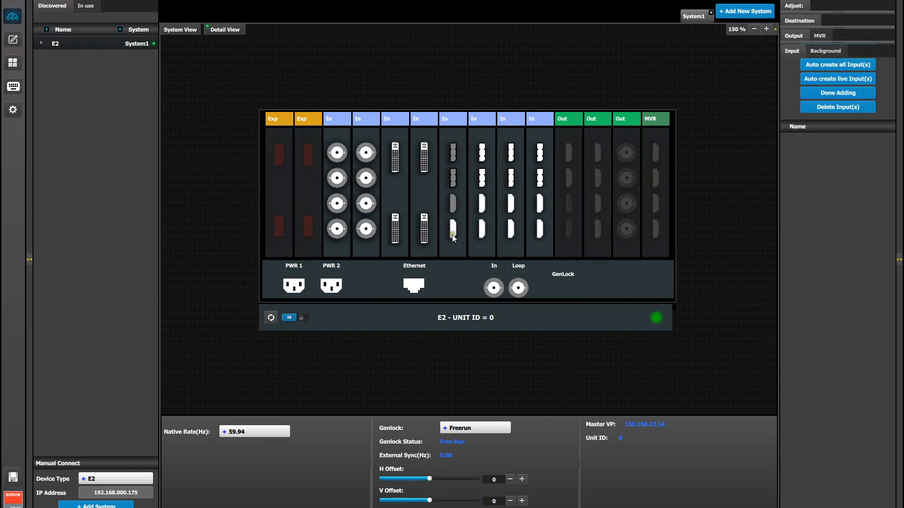
left_click(837, 93)
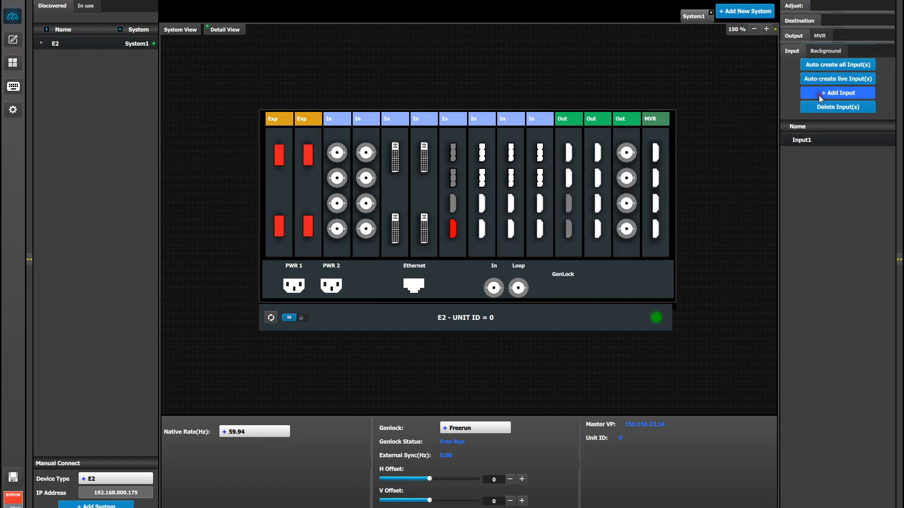
left_click(837, 93)
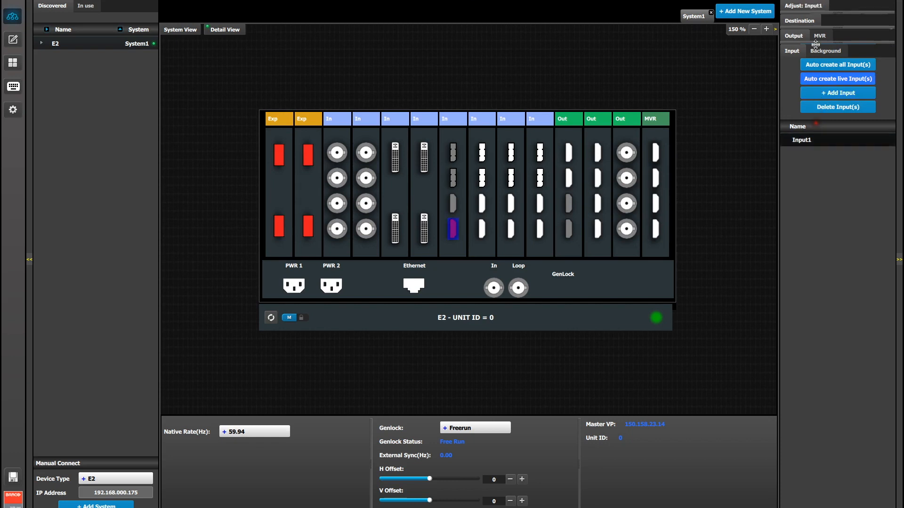
left_click(796, 21)
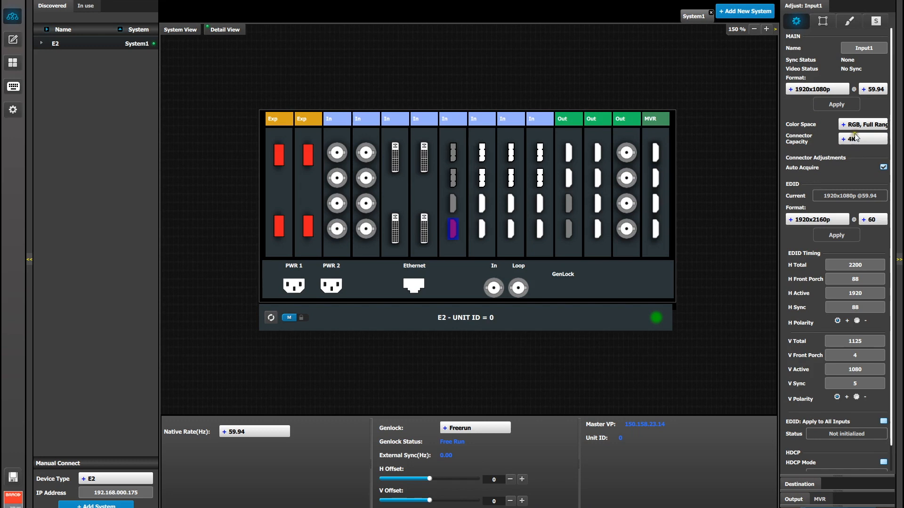
mouse_move(814, 225)
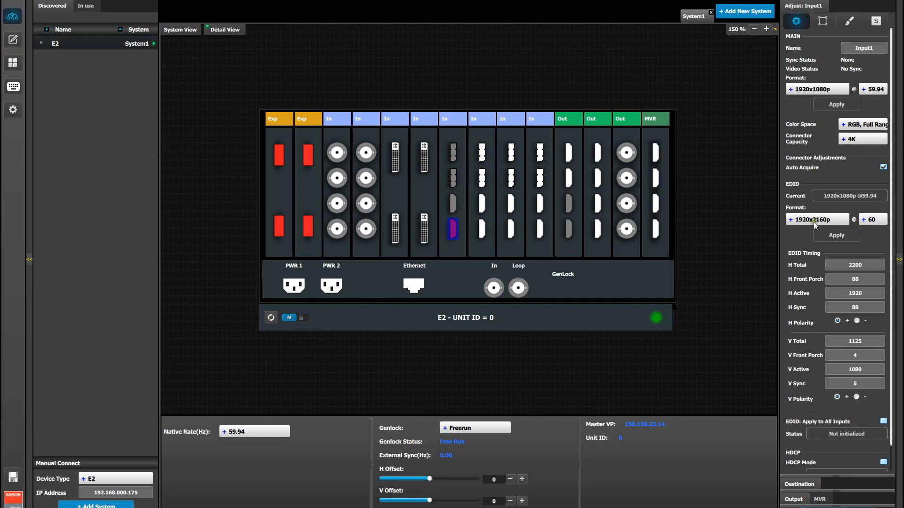
- Apply a 3840x2160p EDID format with a 30 Hz frame rate to Input1
left_click(816, 219)
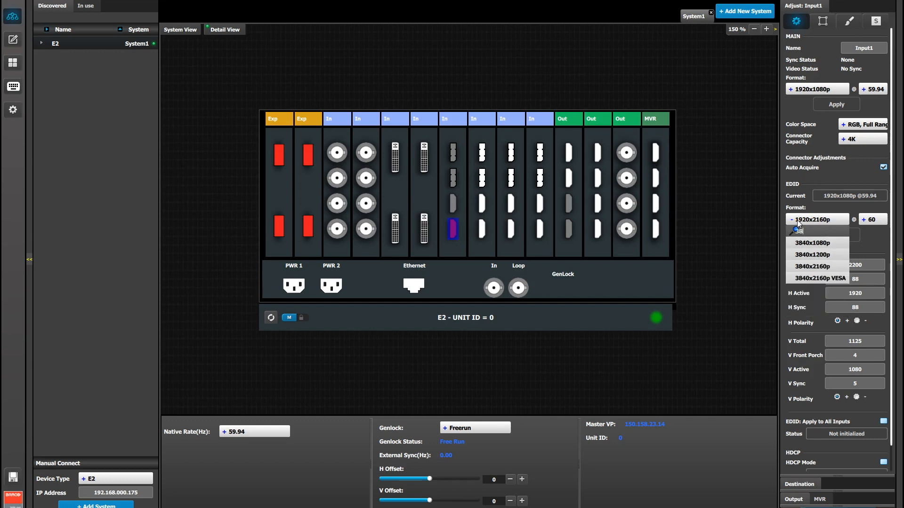
type("3840")
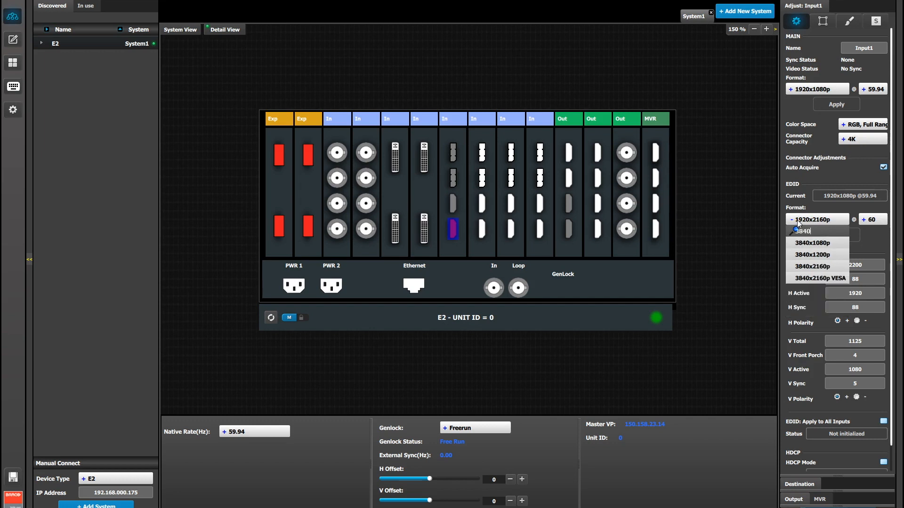
left_click(812, 265)
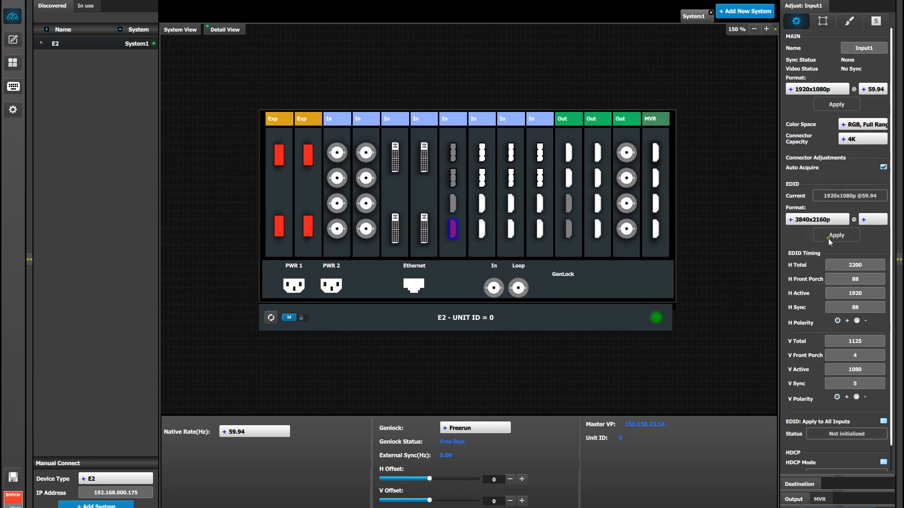
left_click(871, 220)
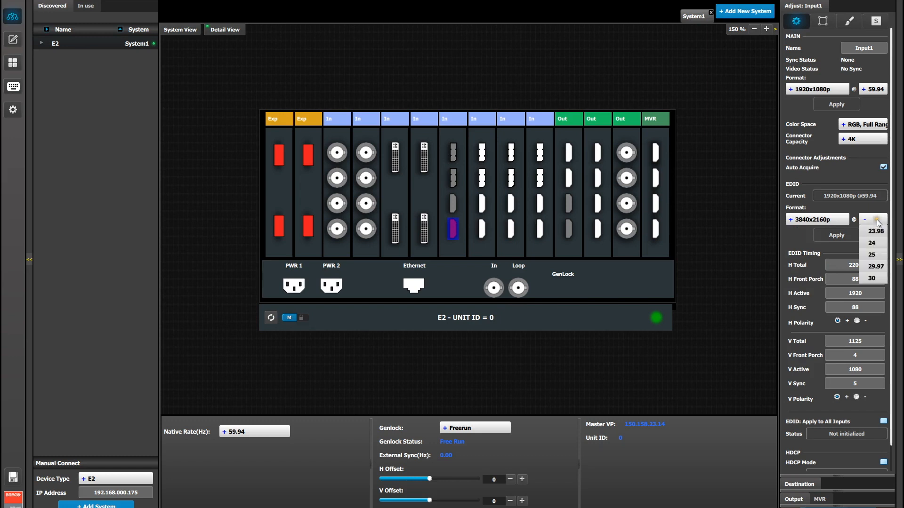
mouse_move(872, 265)
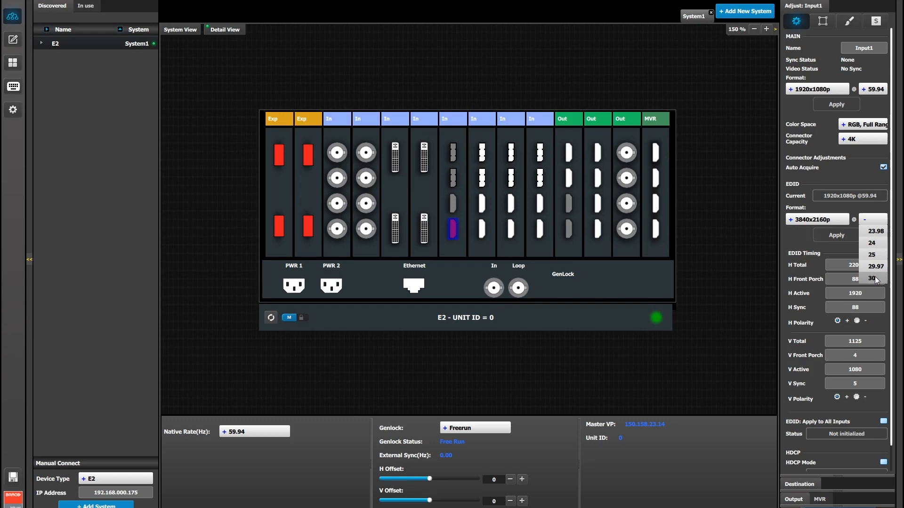
left_click(872, 279)
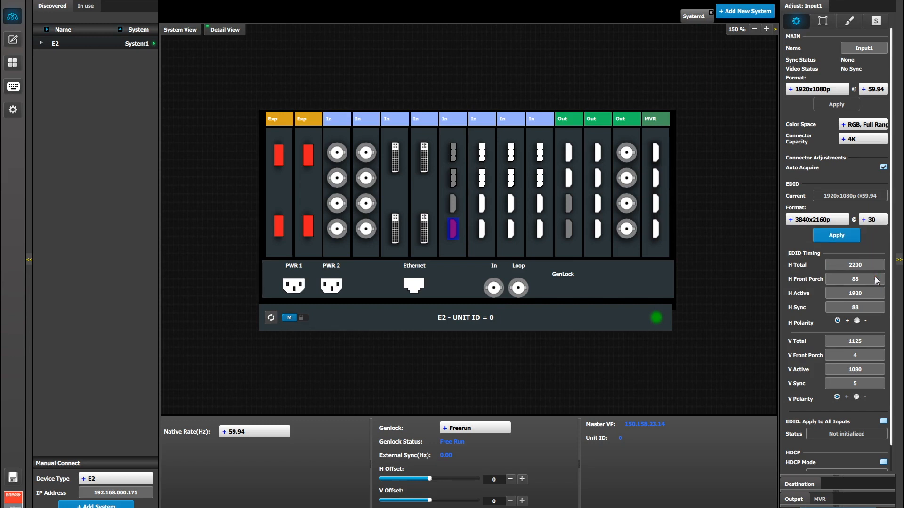
left_click(836, 235)
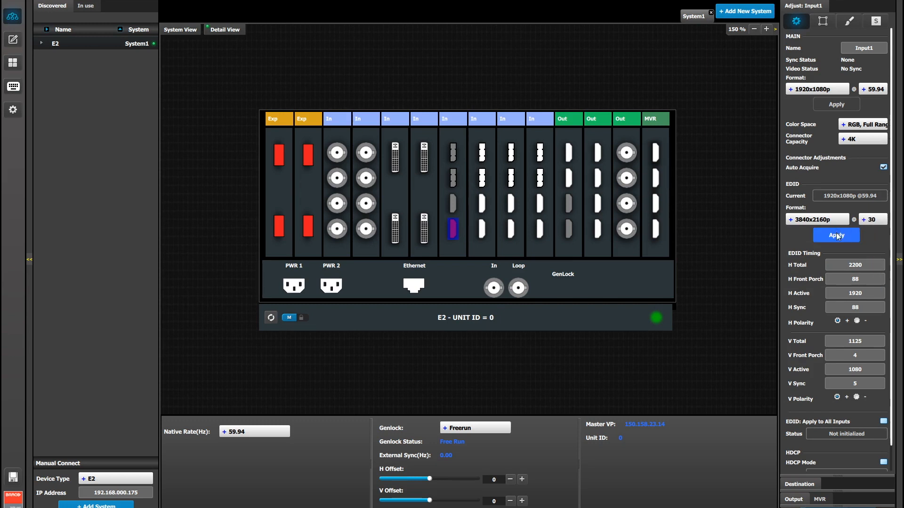
left_click(835, 236)
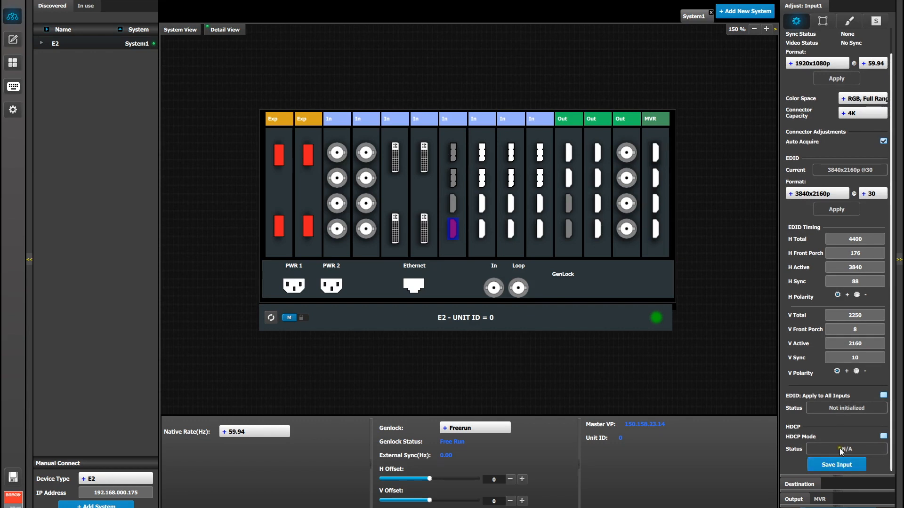
mouse_move(755, 380)
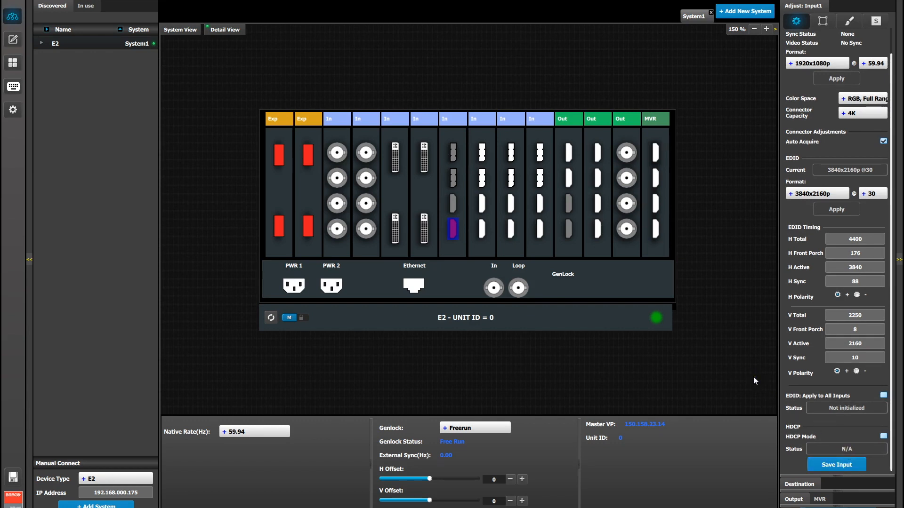
mouse_move(594, 192)
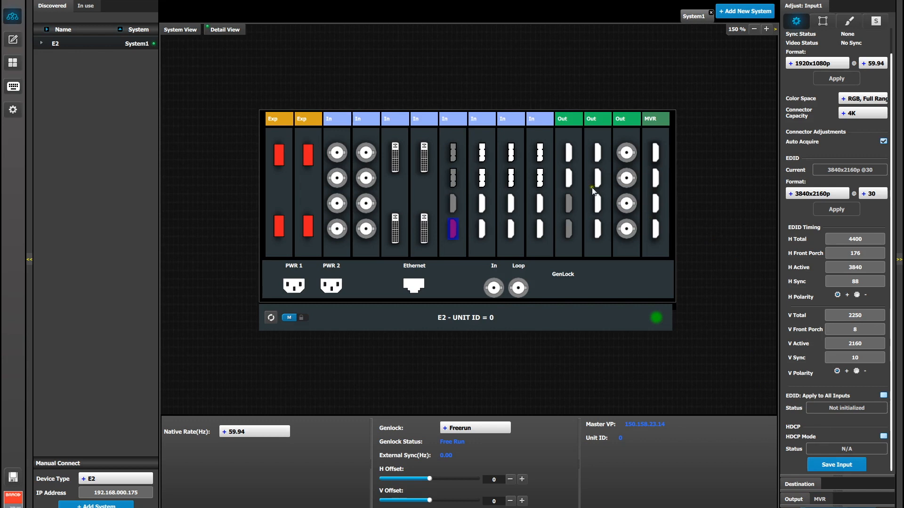
mouse_move(572, 223)
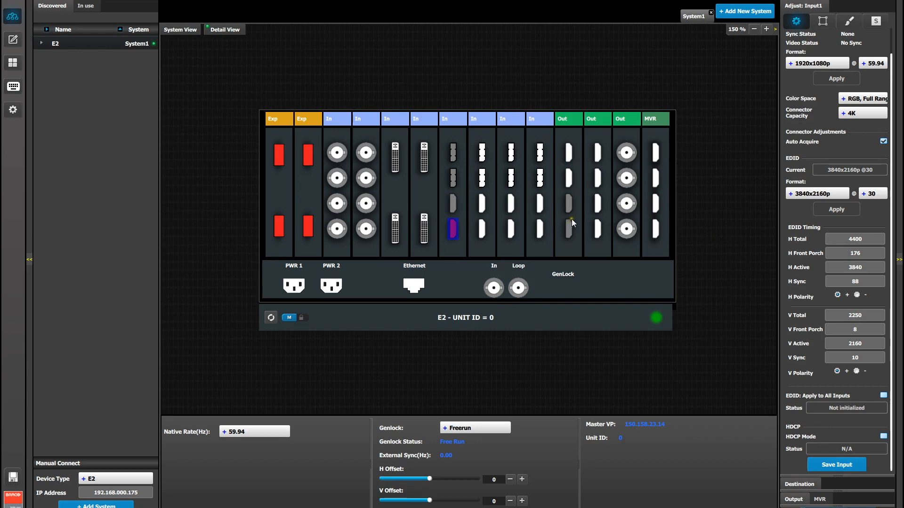
mouse_move(572, 198)
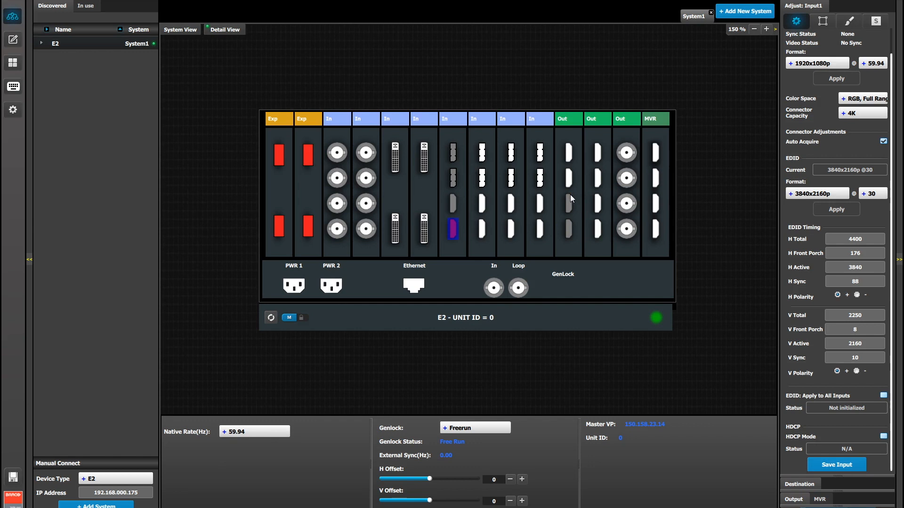
- Select the top HDMI connector on the first Out card in System View
left_click(568, 152)
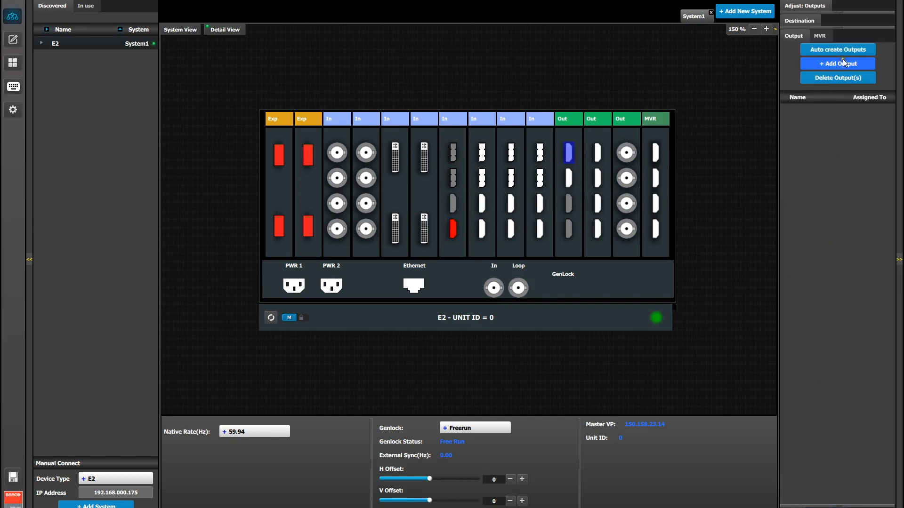
- Add Output1 using the first Out card's top connector
left_click(837, 64)
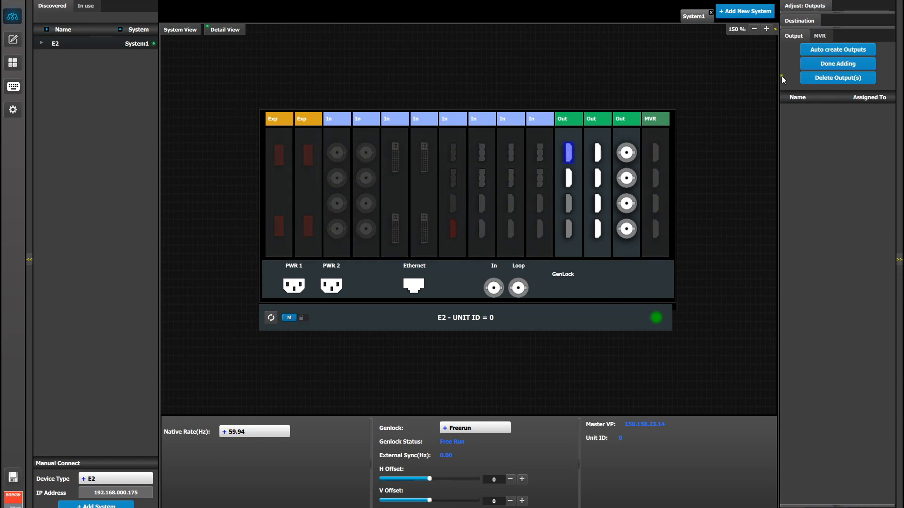
left_click(837, 49)
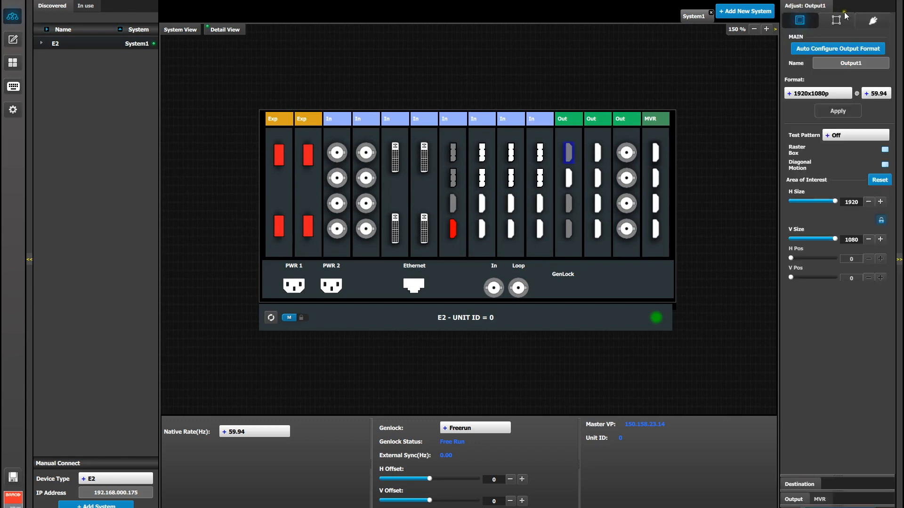
left_click(873, 20)
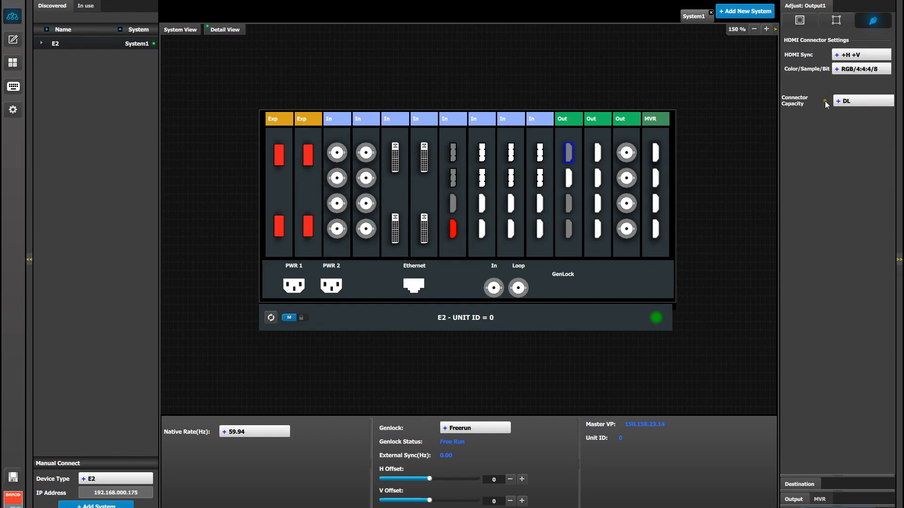
left_click(862, 101)
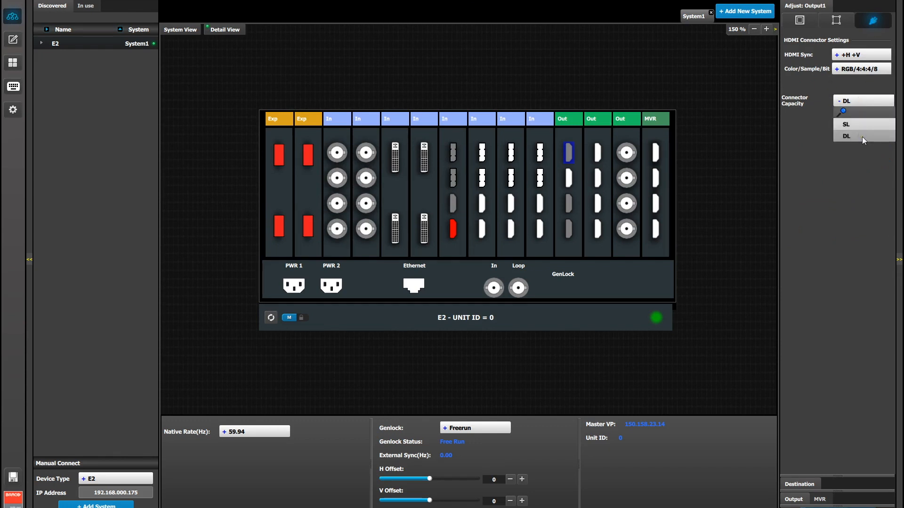
mouse_move(818, 88)
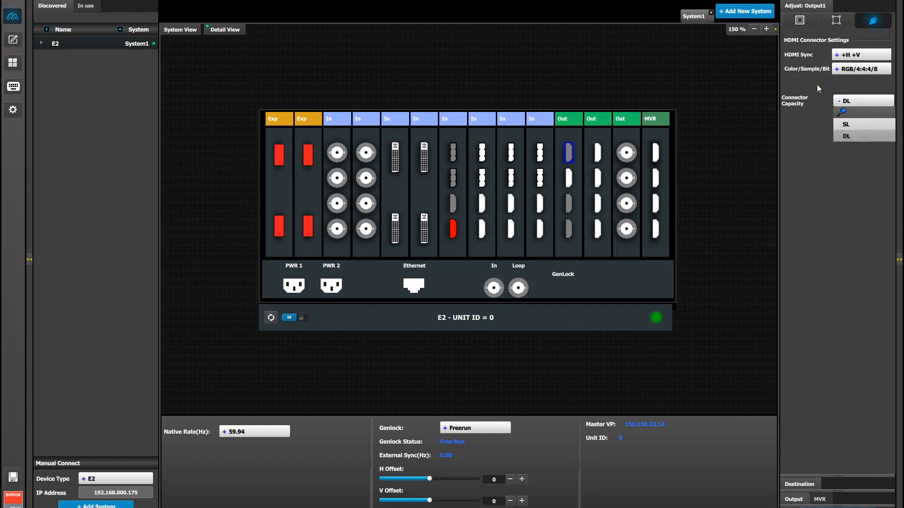
left_click(862, 101)
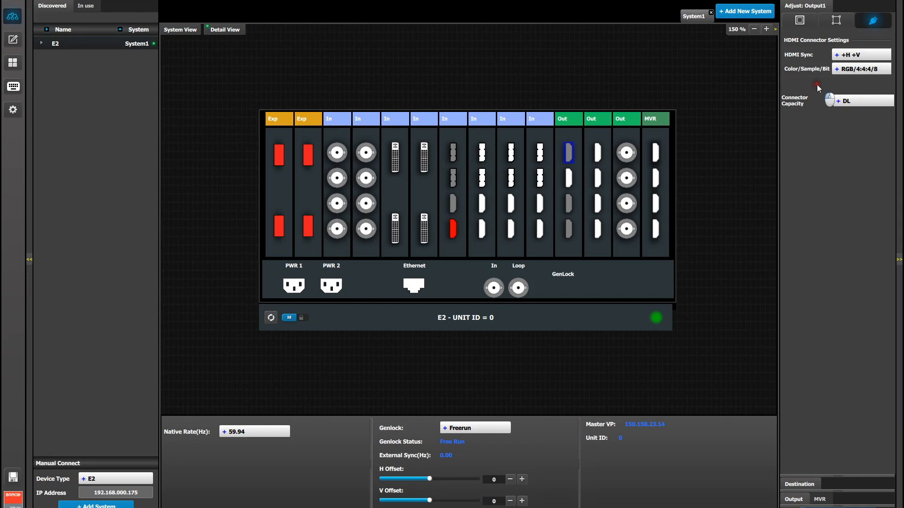
left_click(799, 20)
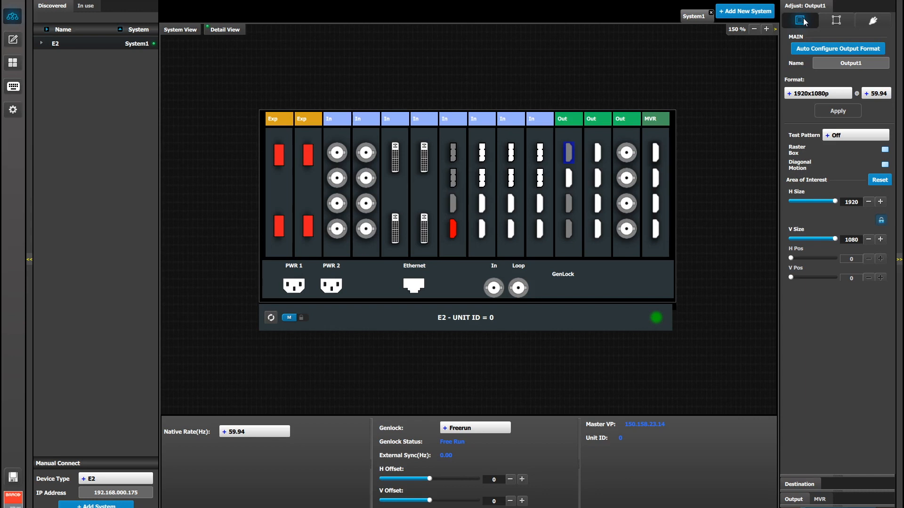
- Change Output1 from 1920x1080p to 3840x2160p with a 30 Hz refresh rate
left_click(817, 93)
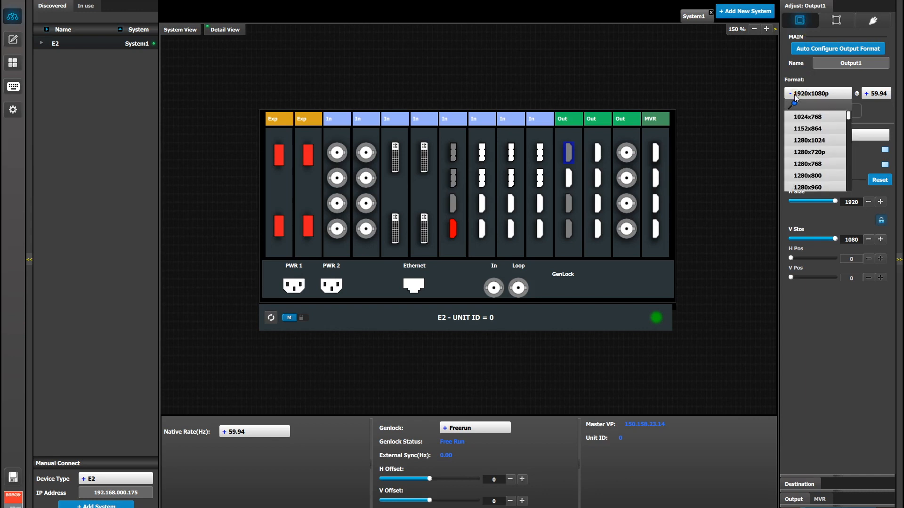
scroll("down", 3)
type("3840")
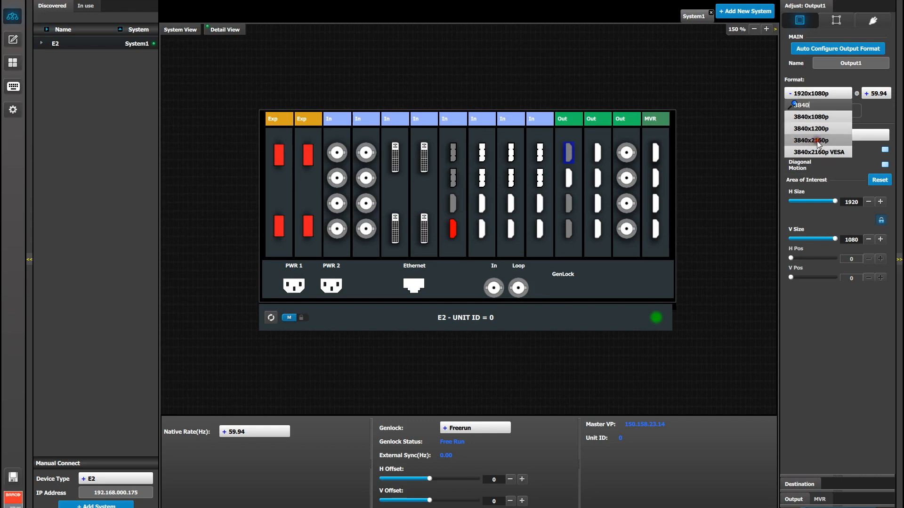
left_click(812, 140)
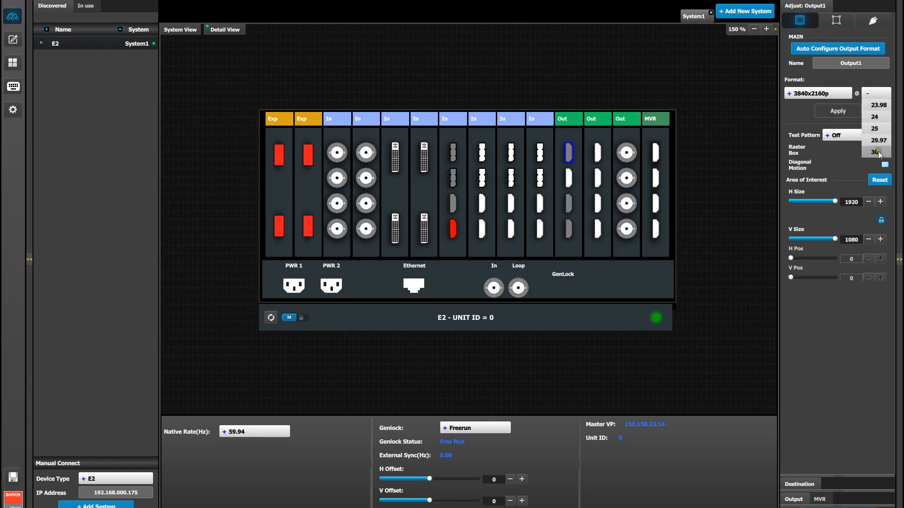
left_click(875, 151)
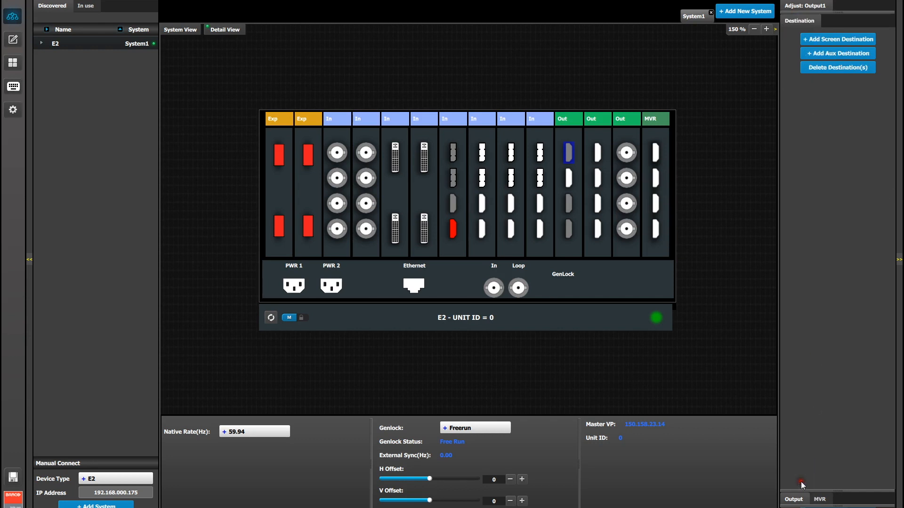
mouse_move(837, 39)
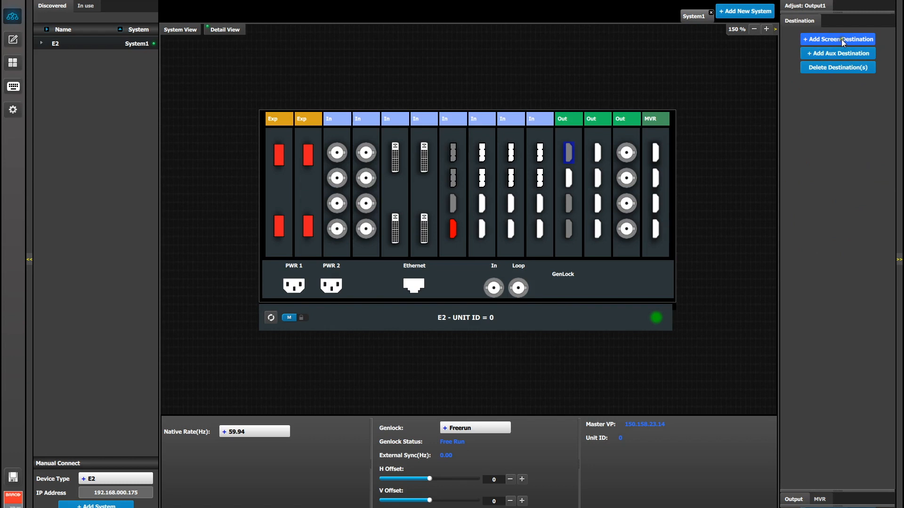
- Add screen destination ScreenDest1 and open its settings card
left_click(837, 39)
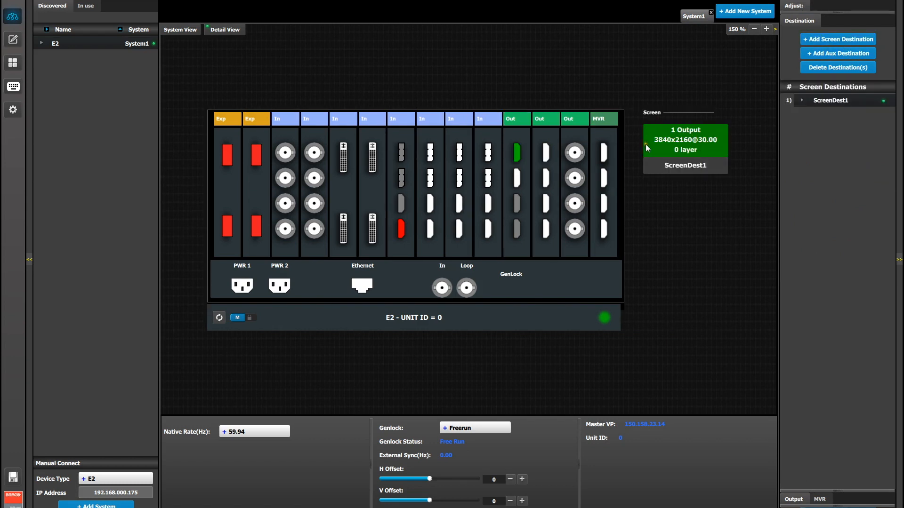
left_click(685, 147)
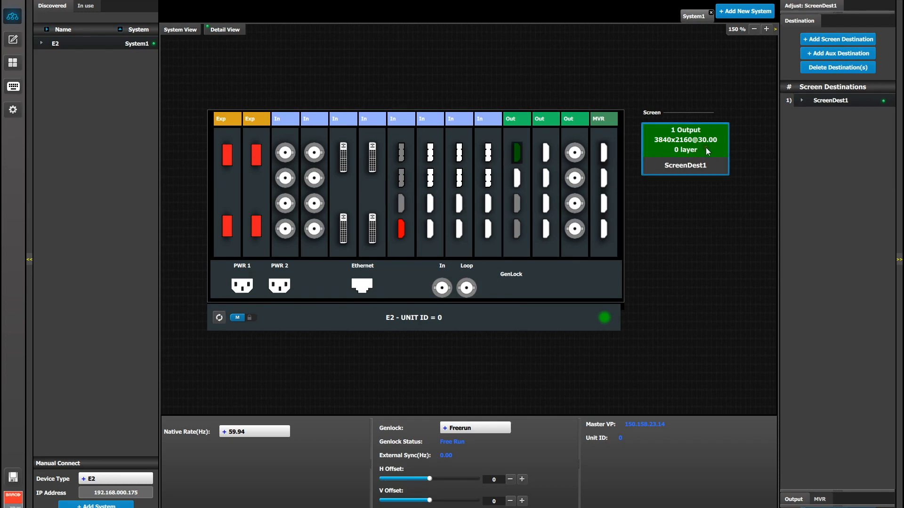
mouse_move(801, 11)
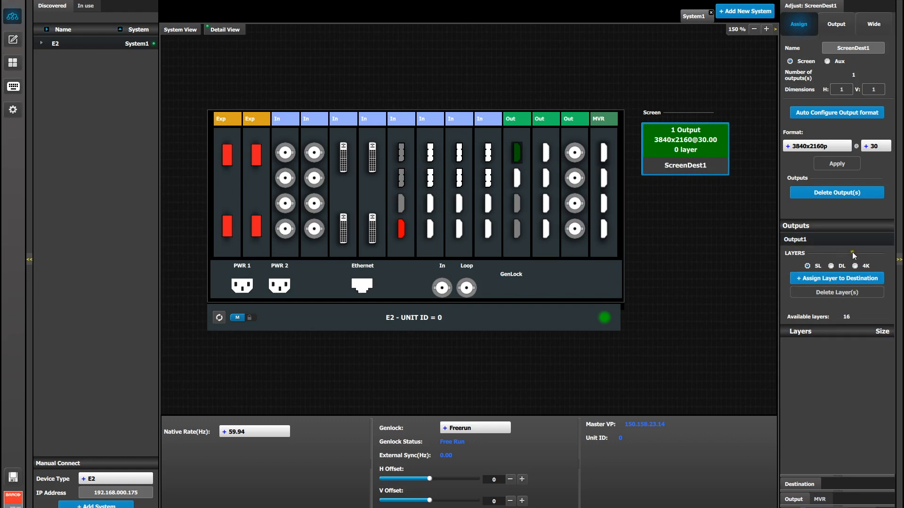
- Assign one 4K-sized layer, Layer1, to ScreenDest1
left_click(837, 278)
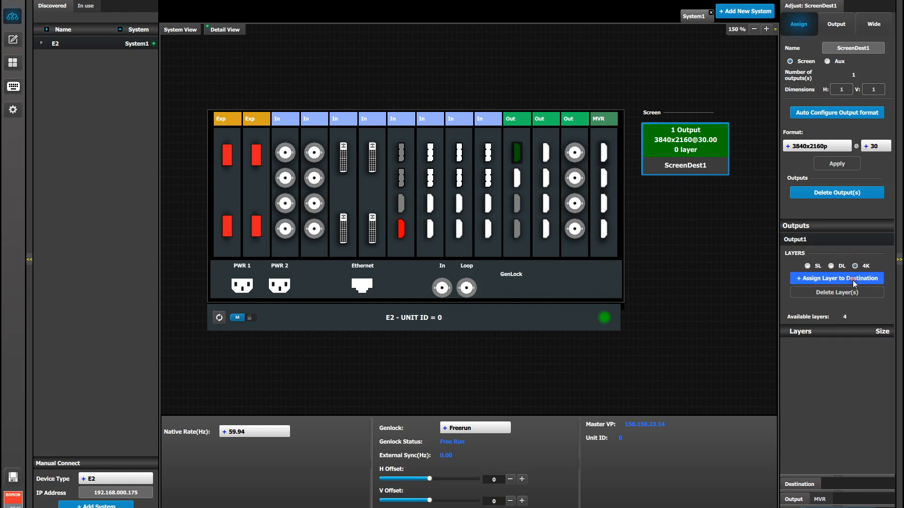
left_click(837, 278)
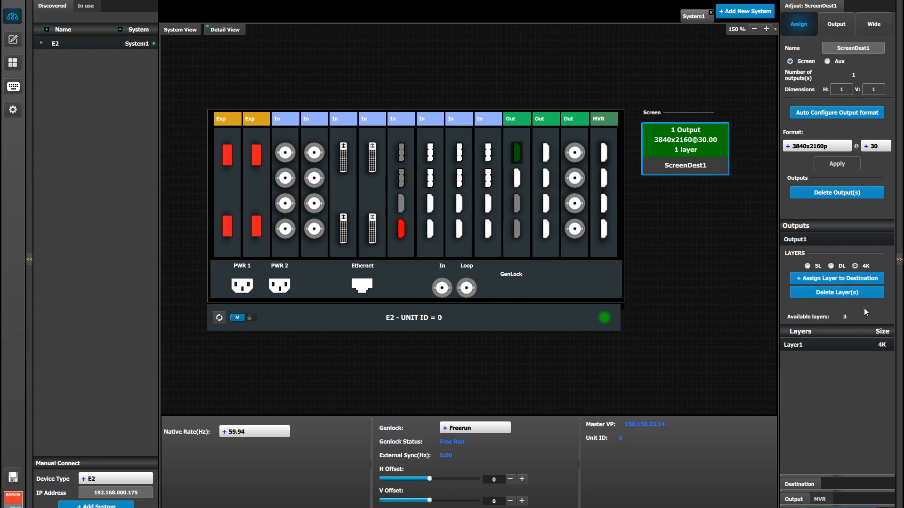
mouse_move(865, 305)
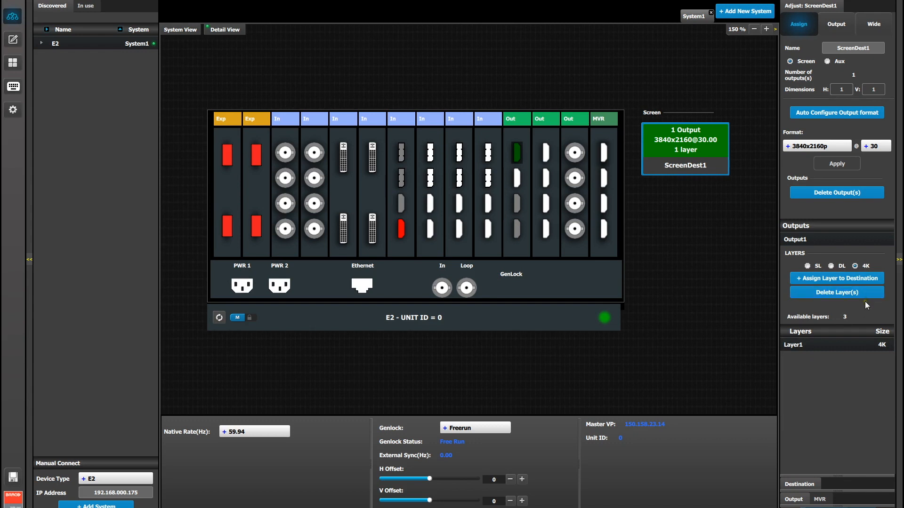